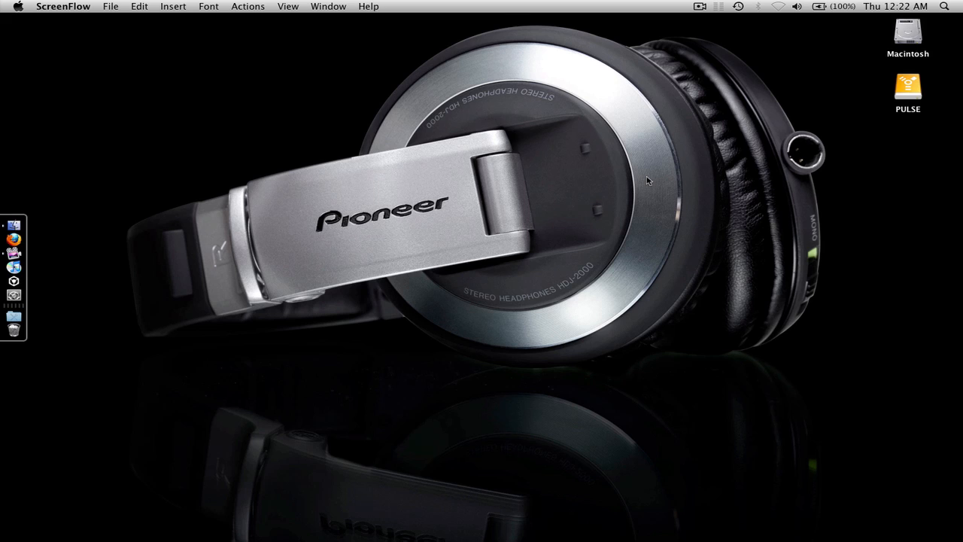
mouse_move(630, 188)
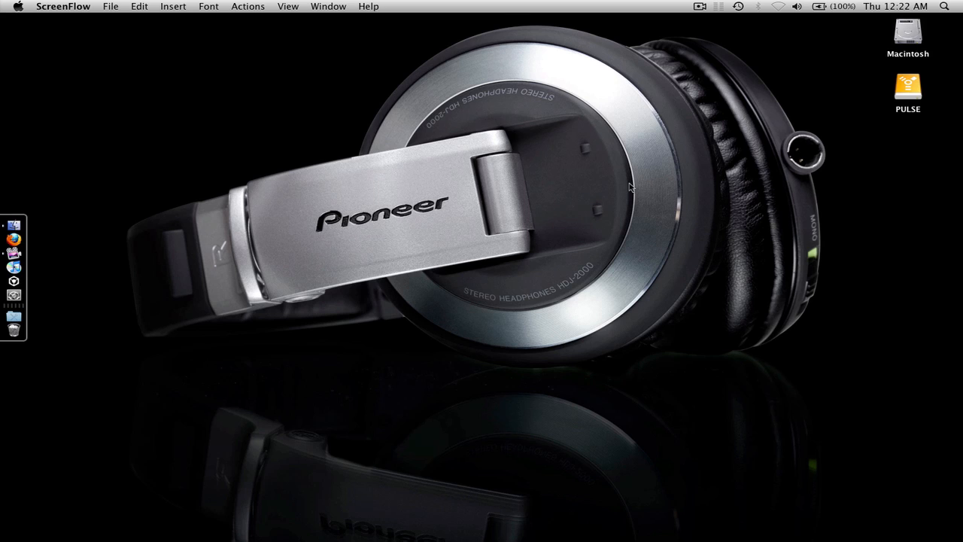
mouse_move(589, 175)
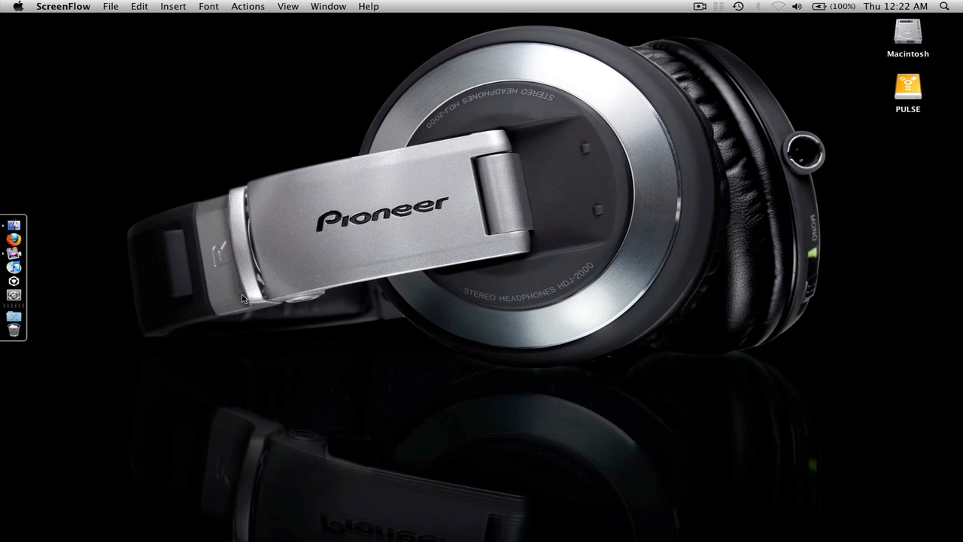
mouse_move(231, 286)
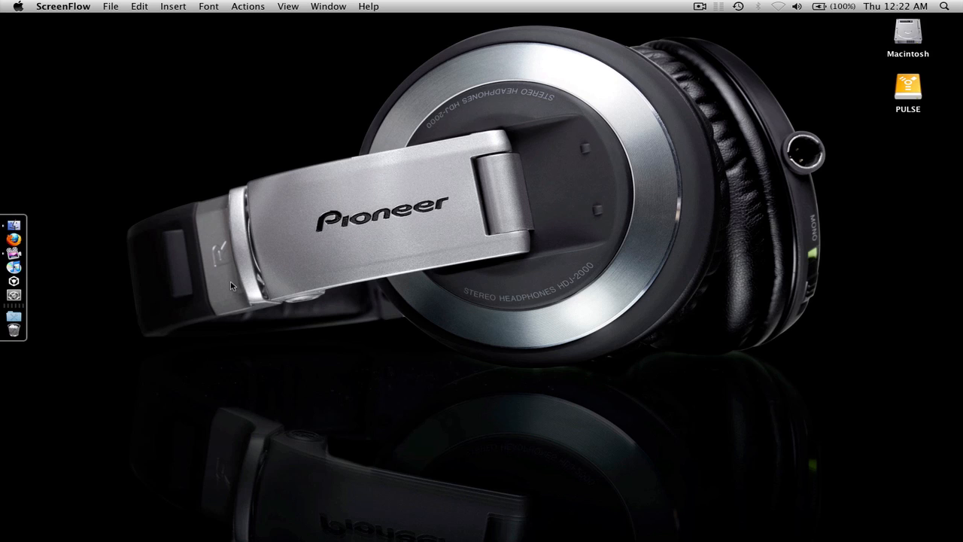
mouse_move(222, 290)
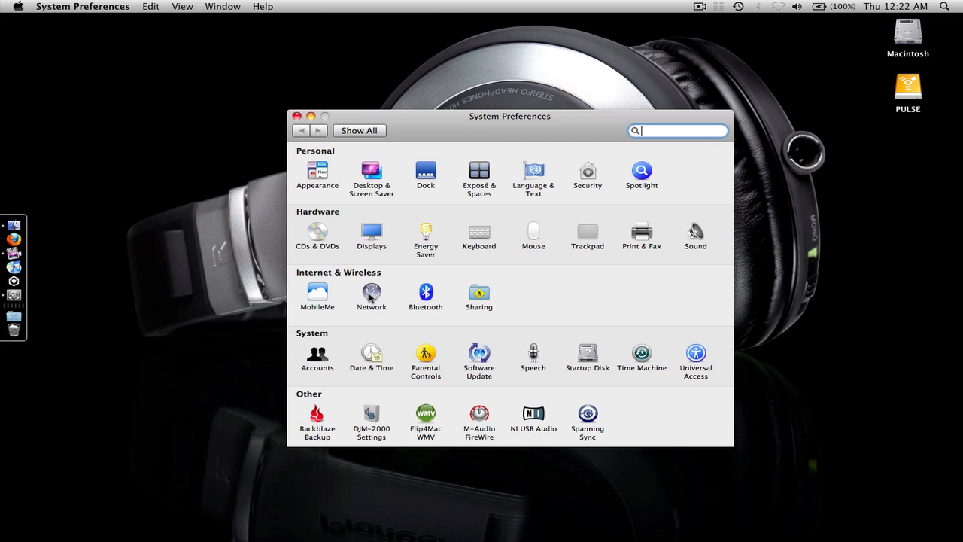
- Unlock Security > Firewall, confirm the firewall is on, view Advanced options, then quit System Preferences
click(588, 172)
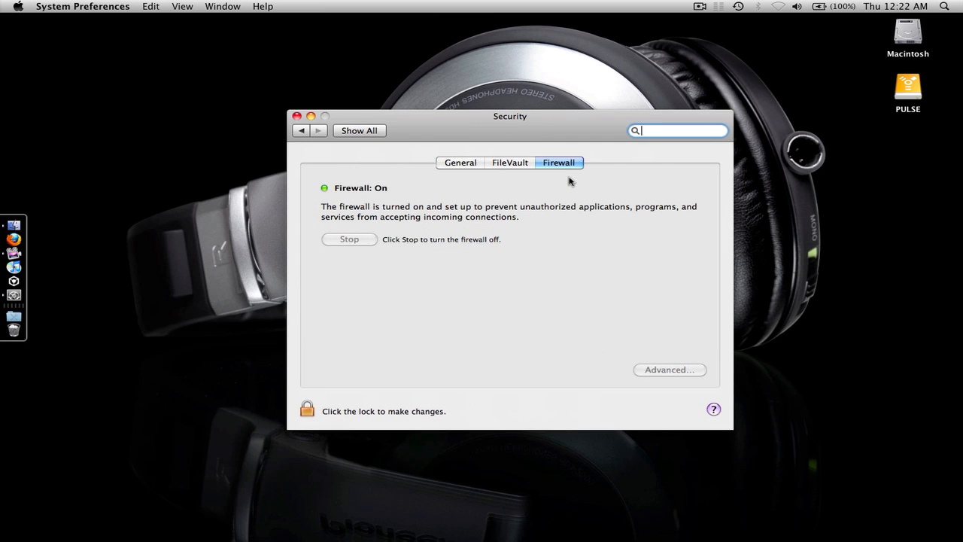
mouse_move(308, 411)
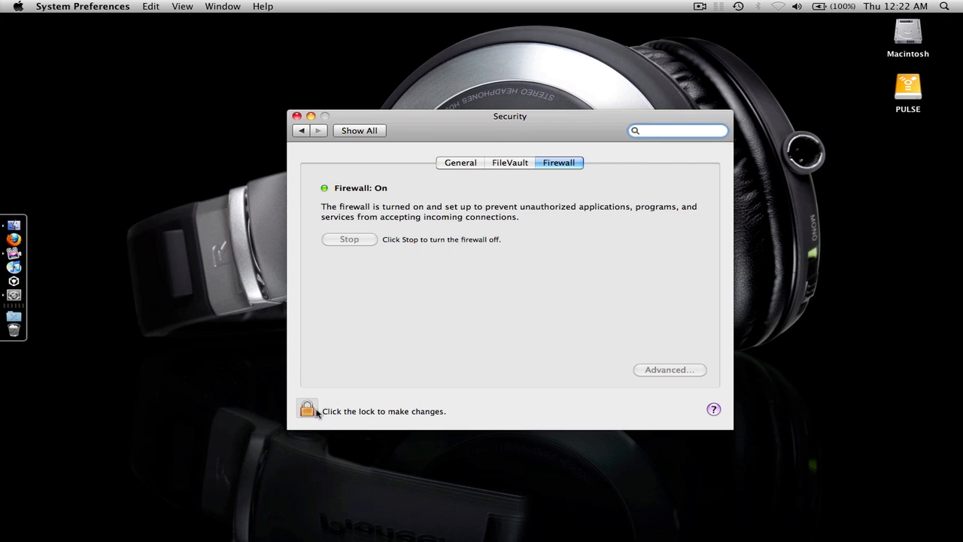
click(307, 409)
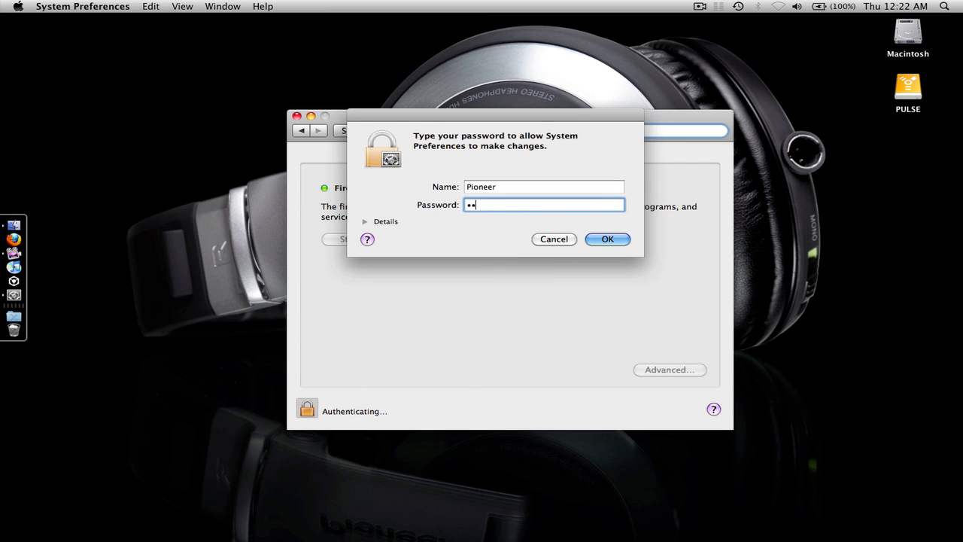
click(607, 238)
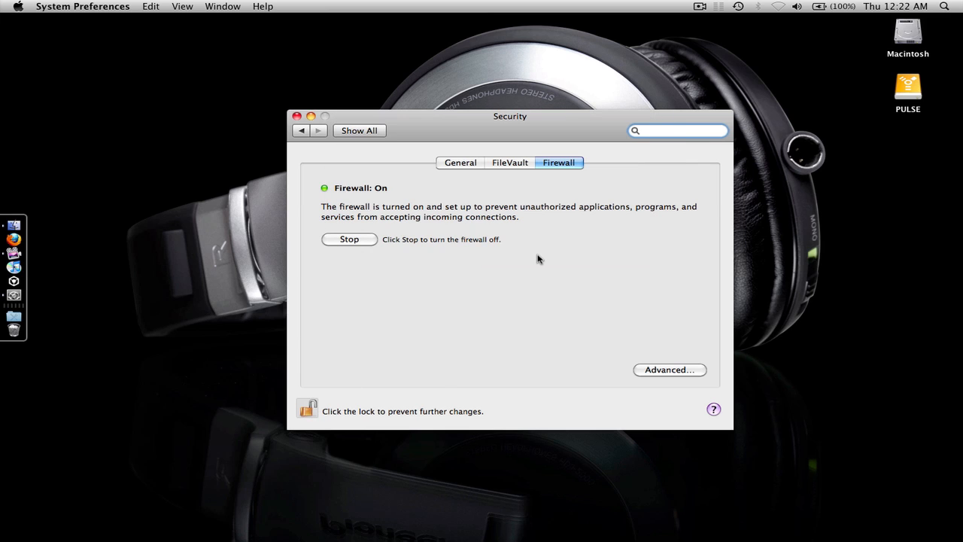
mouse_move(454, 291)
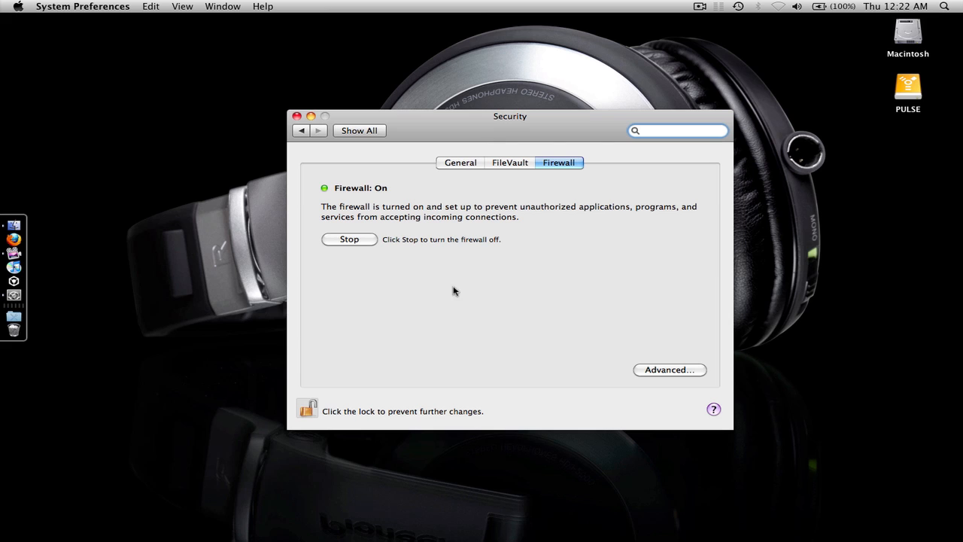
mouse_move(686, 340)
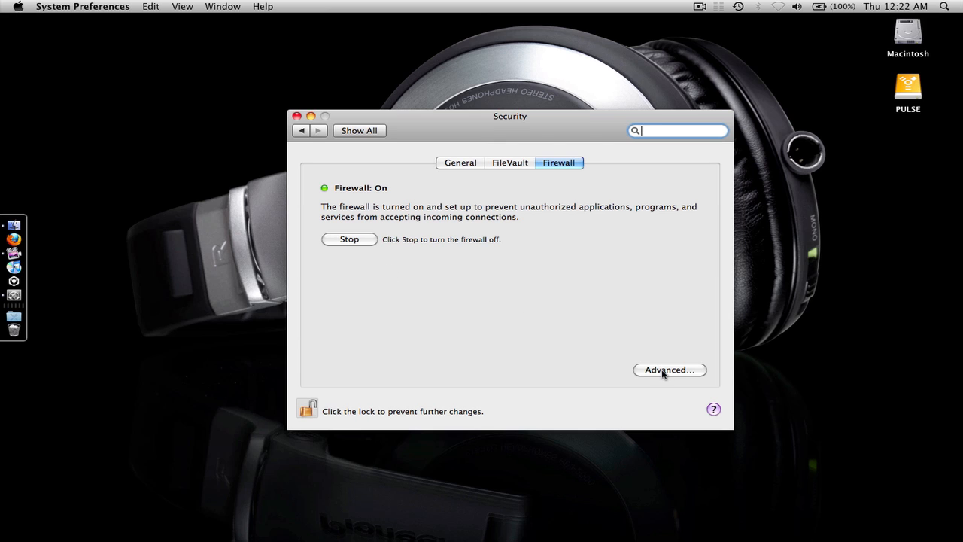
click(669, 370)
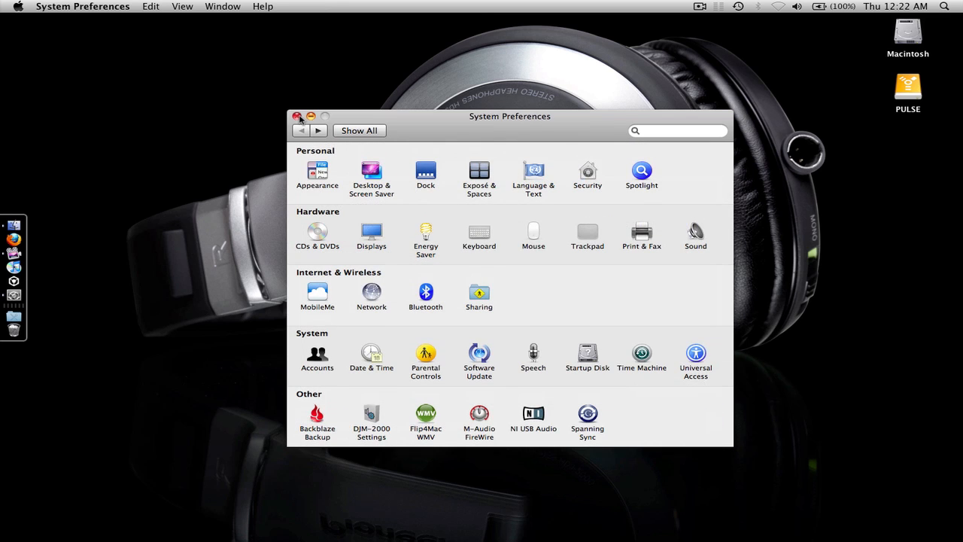
click(298, 116)
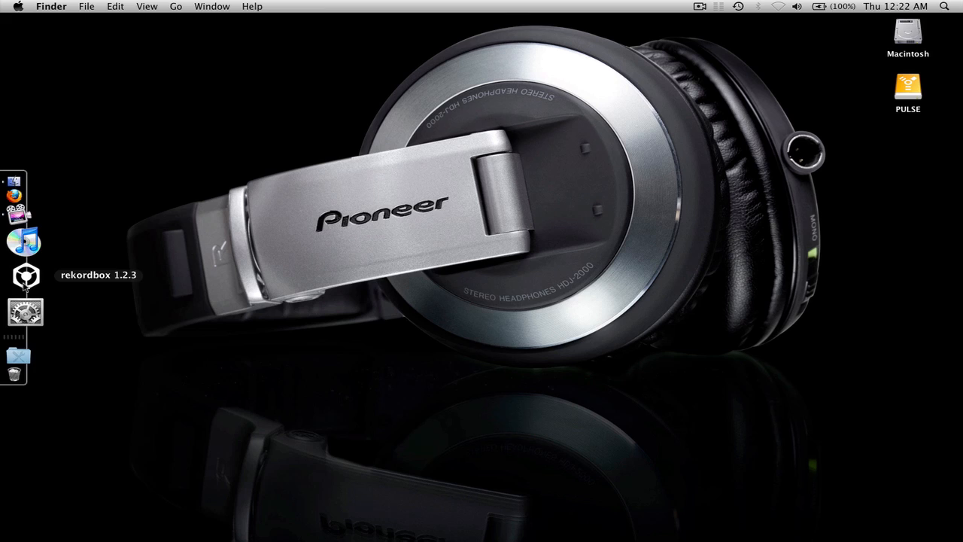
- Launch rekordbox, link to players 2, 3 and the mixer, and load 'Take No Shhh' onto player 2
click(25, 276)
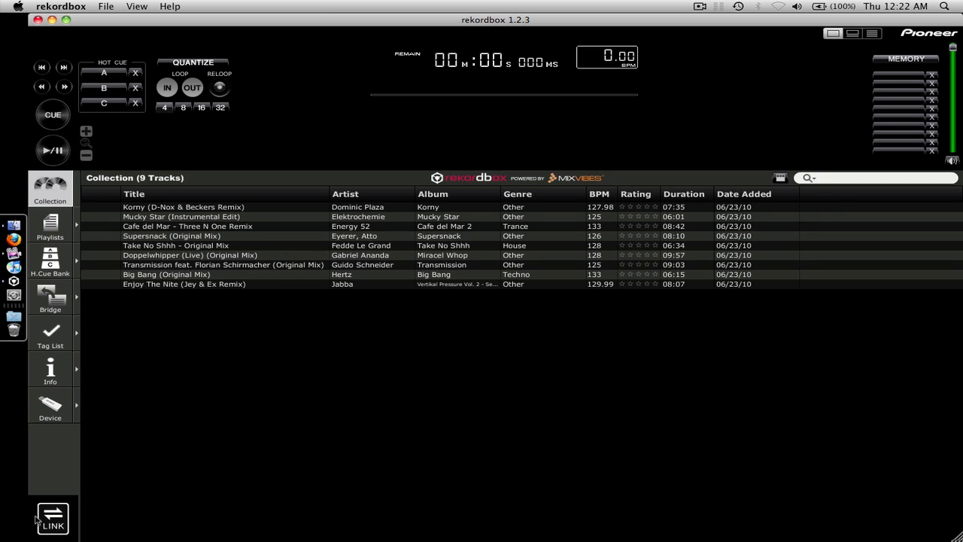
click(873, 177)
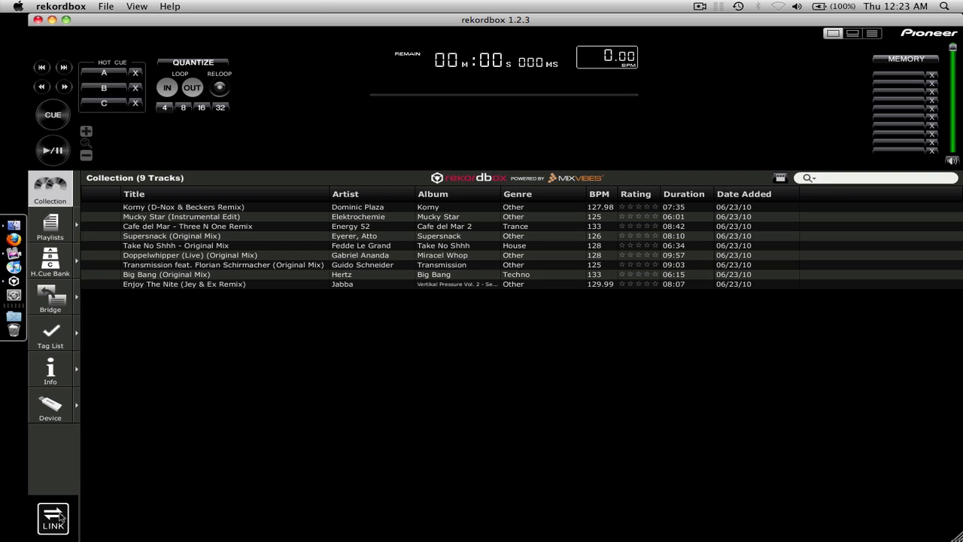
click(52, 517)
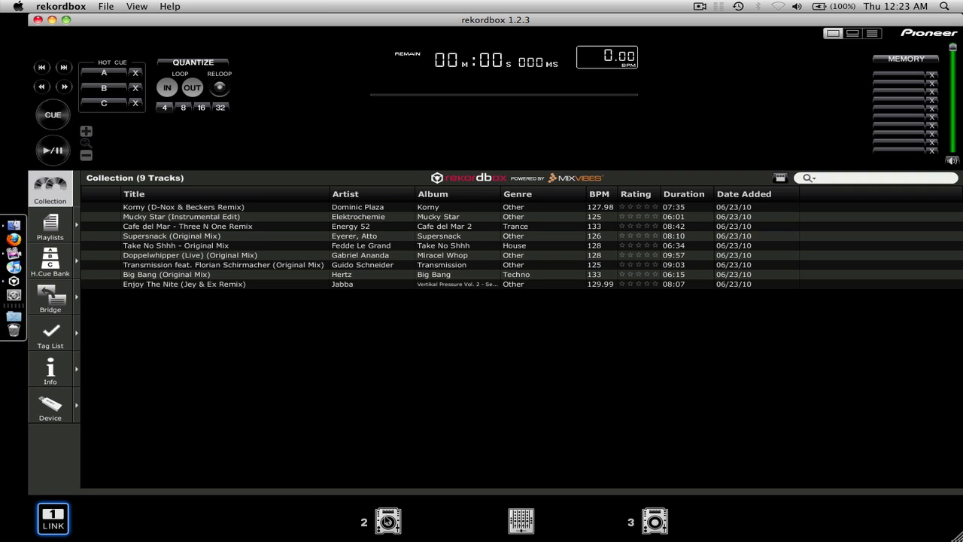
click(866, 178)
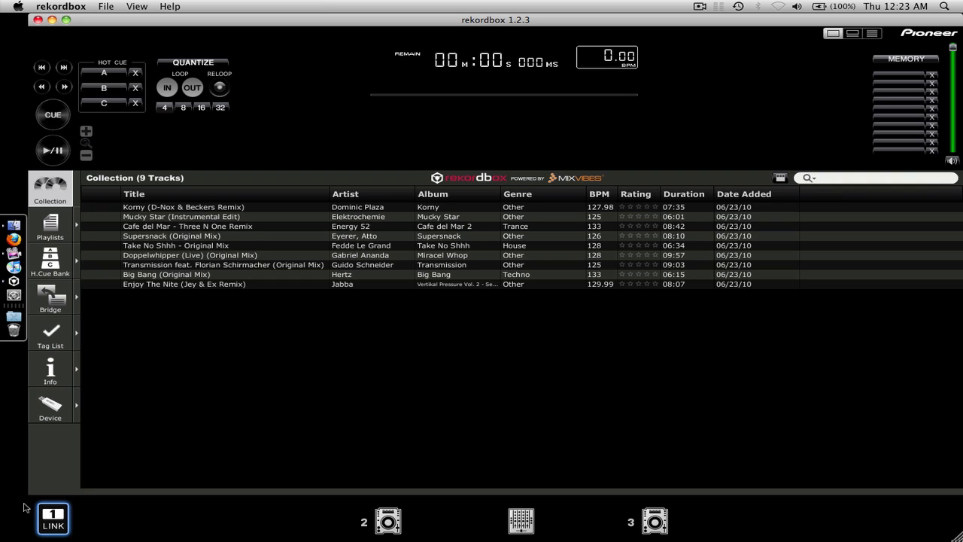
click(873, 177)
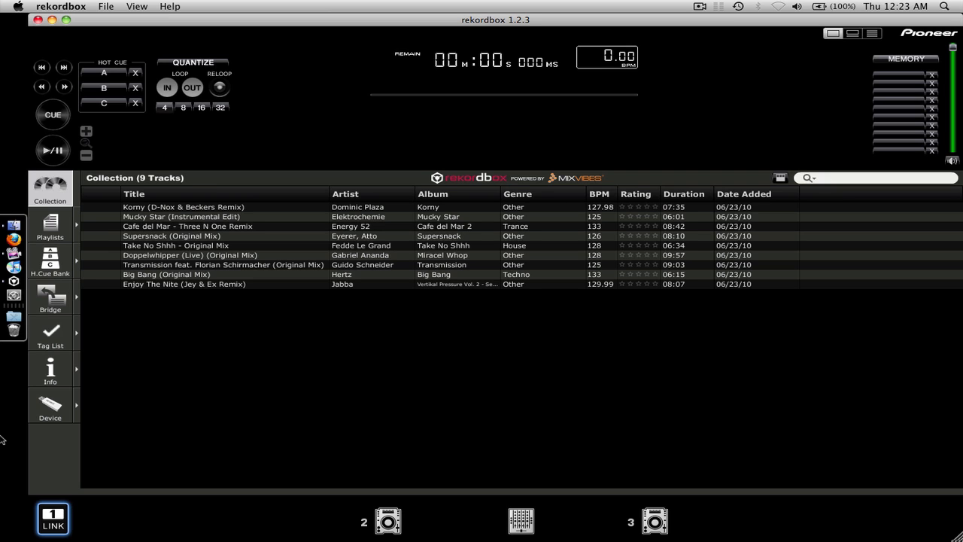
mouse_move(222, 258)
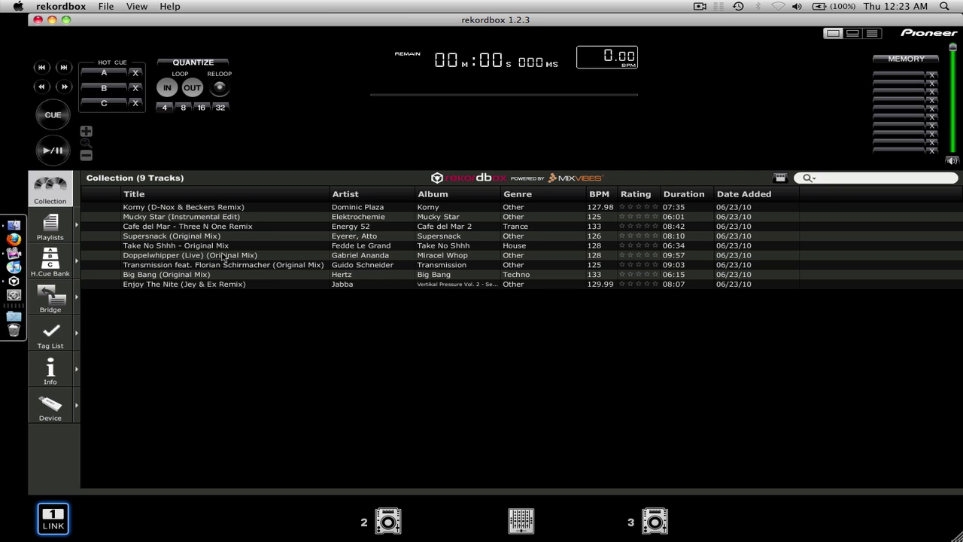
click(177, 246)
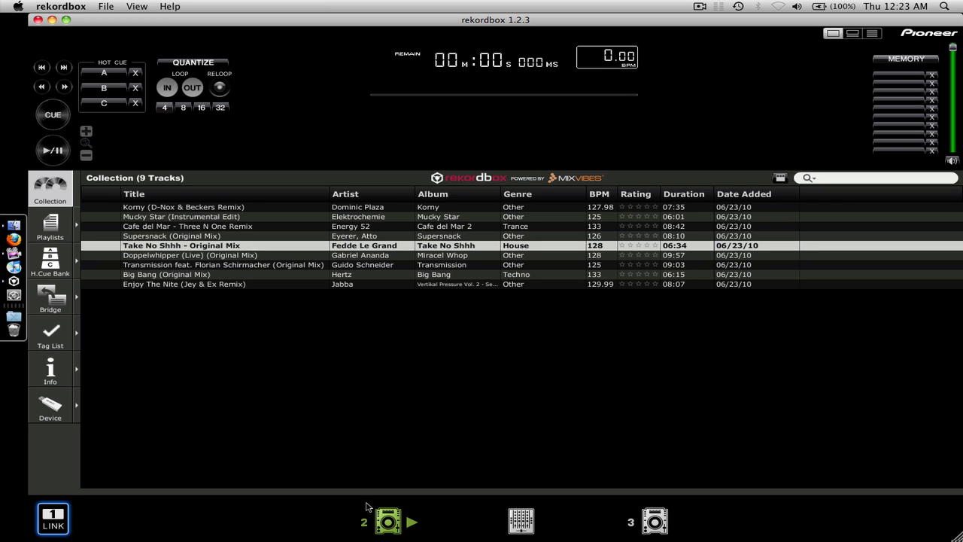
click(388, 521)
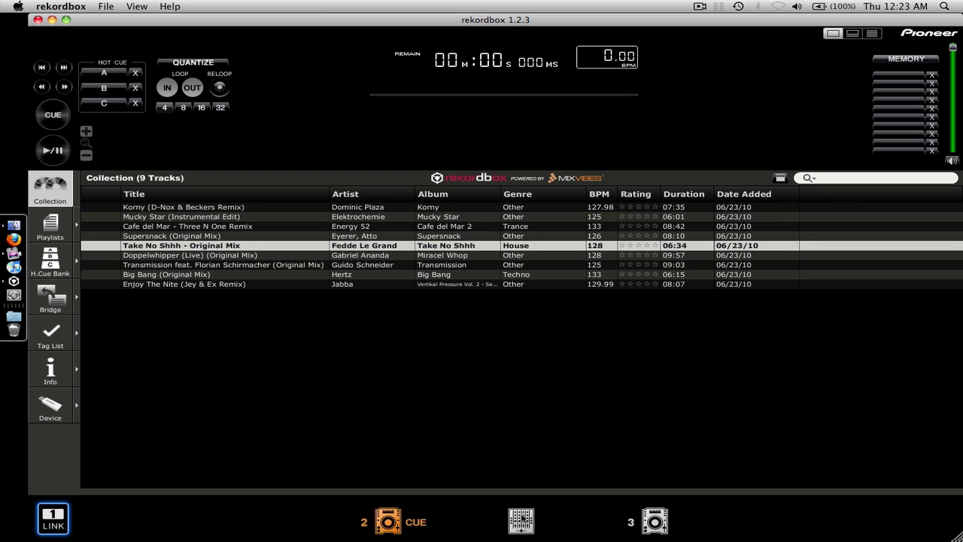
click(105, 6)
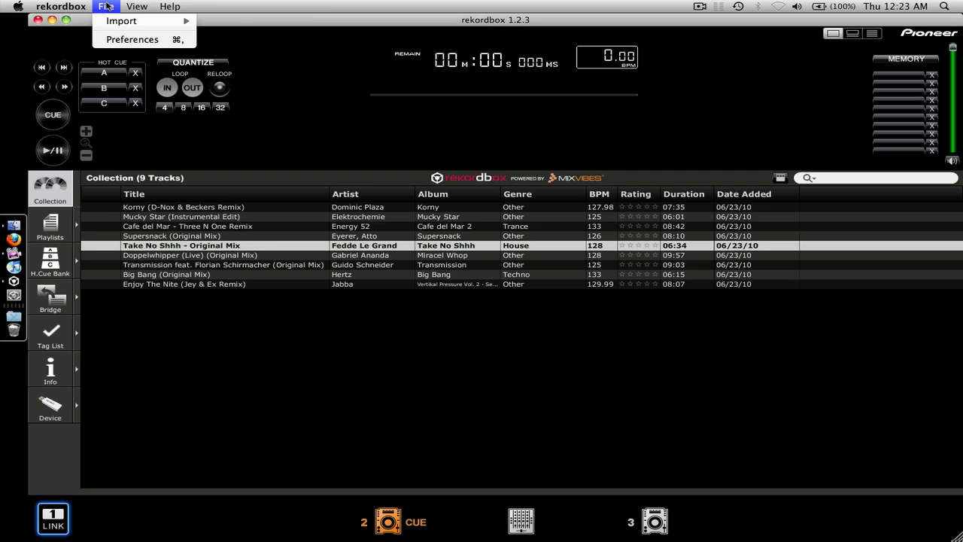
click(132, 39)
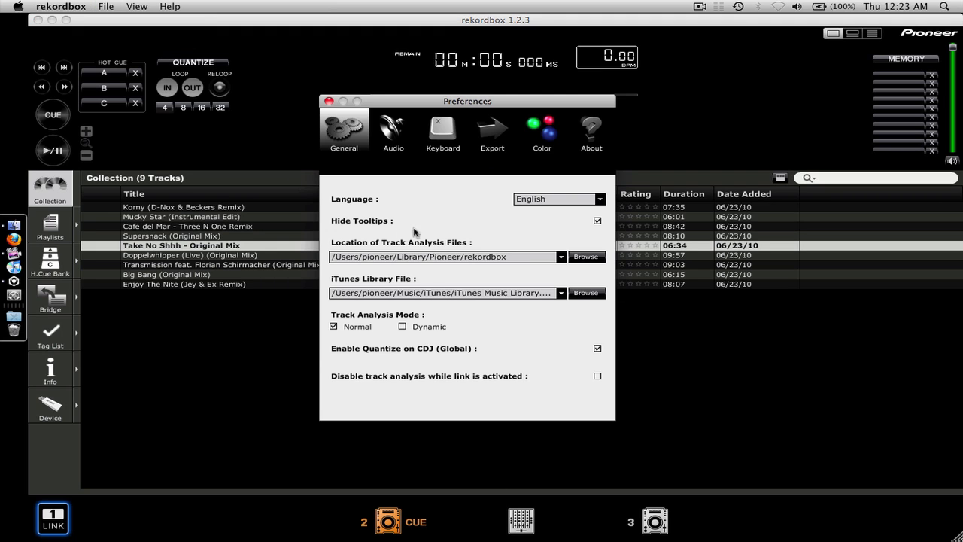
click(393, 129)
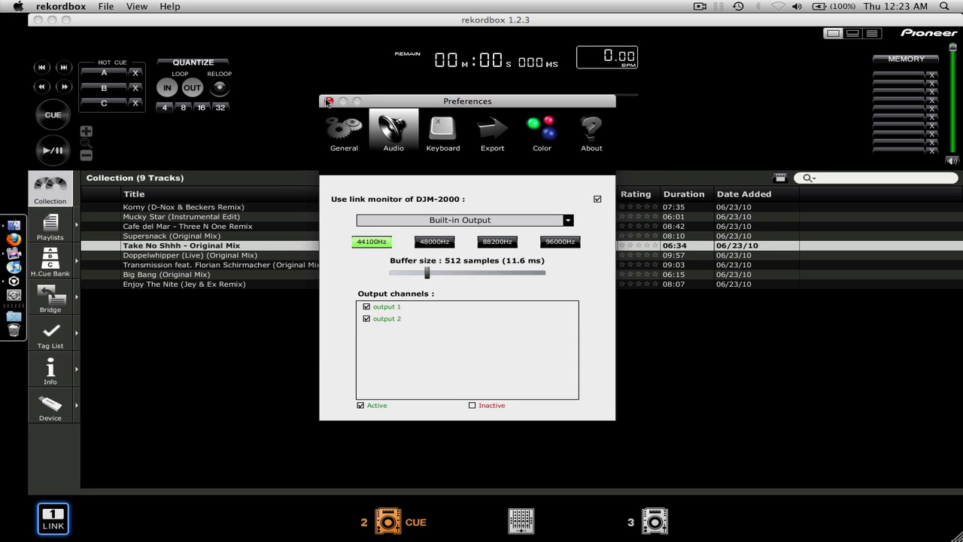
click(328, 101)
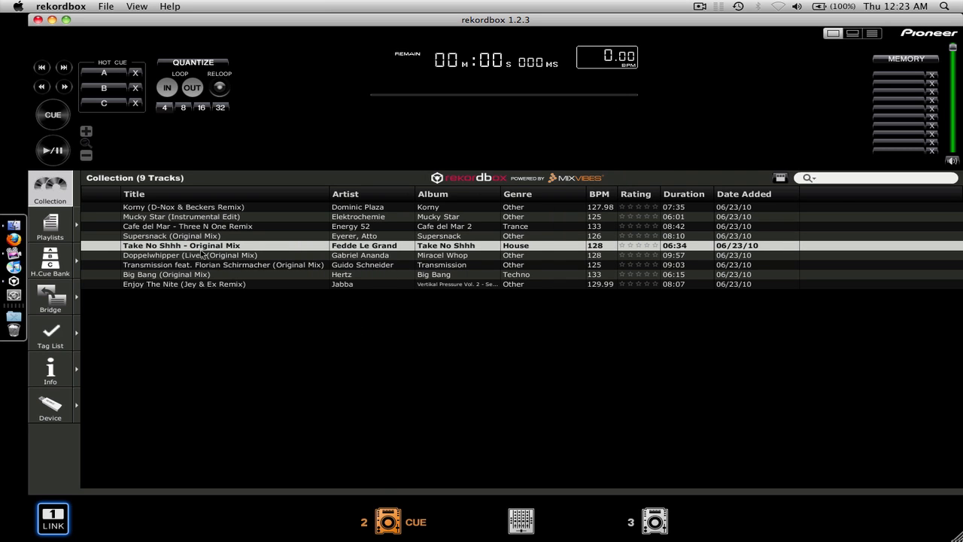
- Load 'Take No Shhh - Original Mix' (06:34, 128 BPM) into rekordbox's own player and play it
double_click(180, 246)
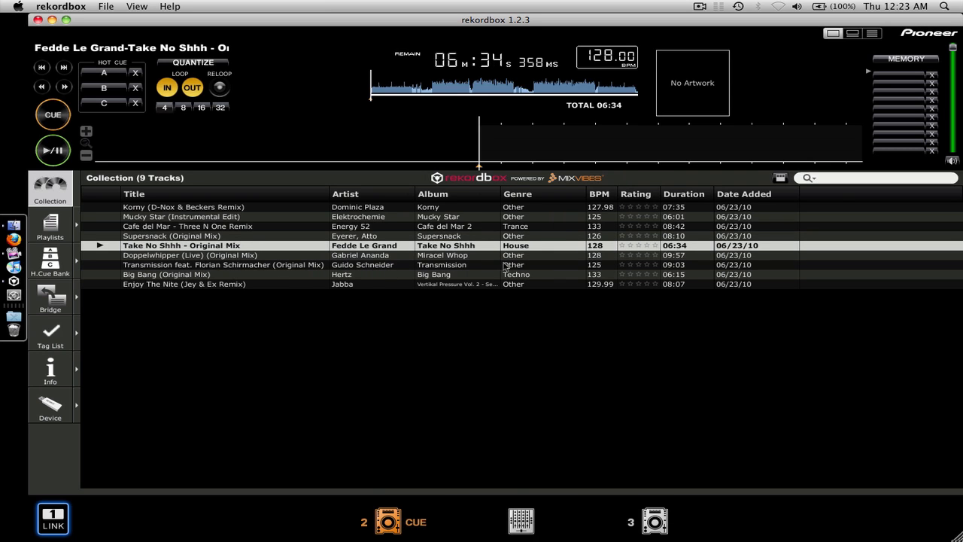
click(53, 151)
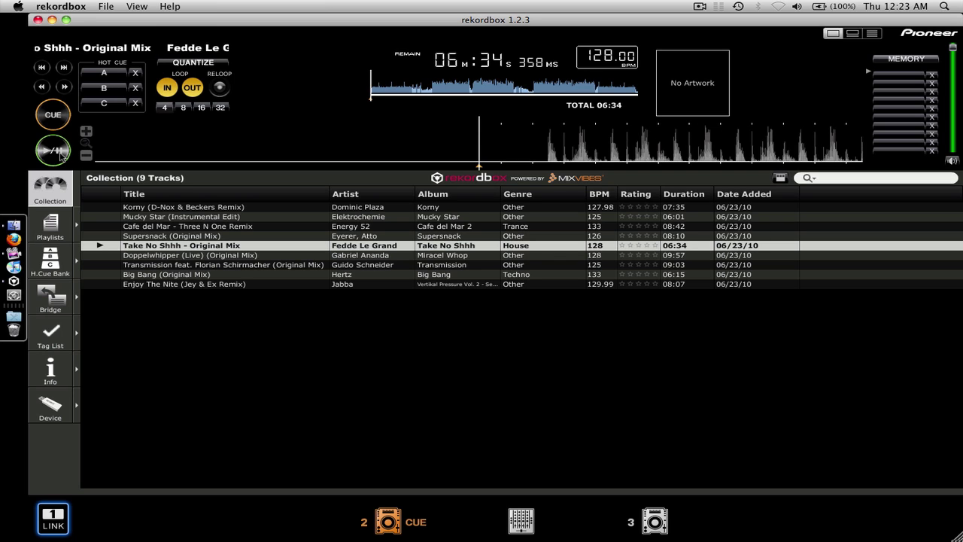
click(52, 150)
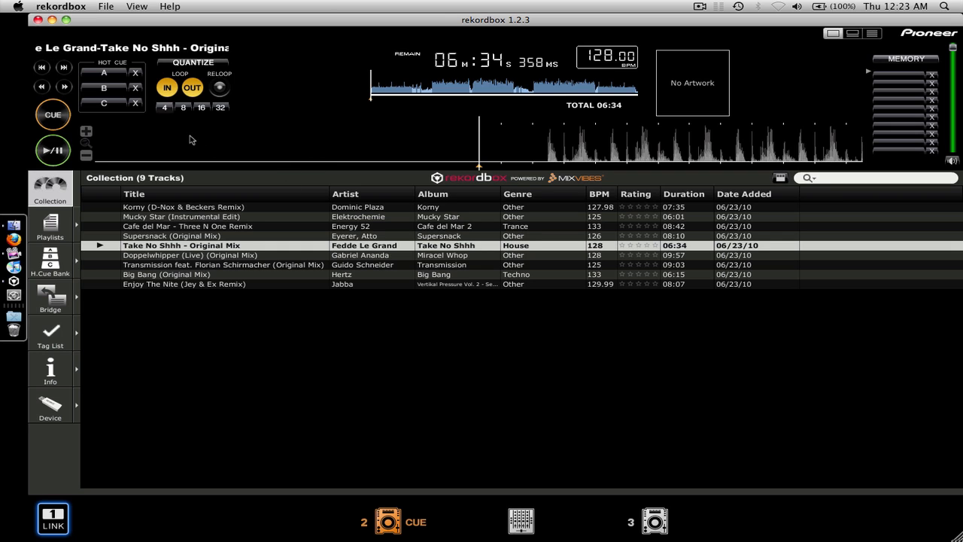
click(61, 6)
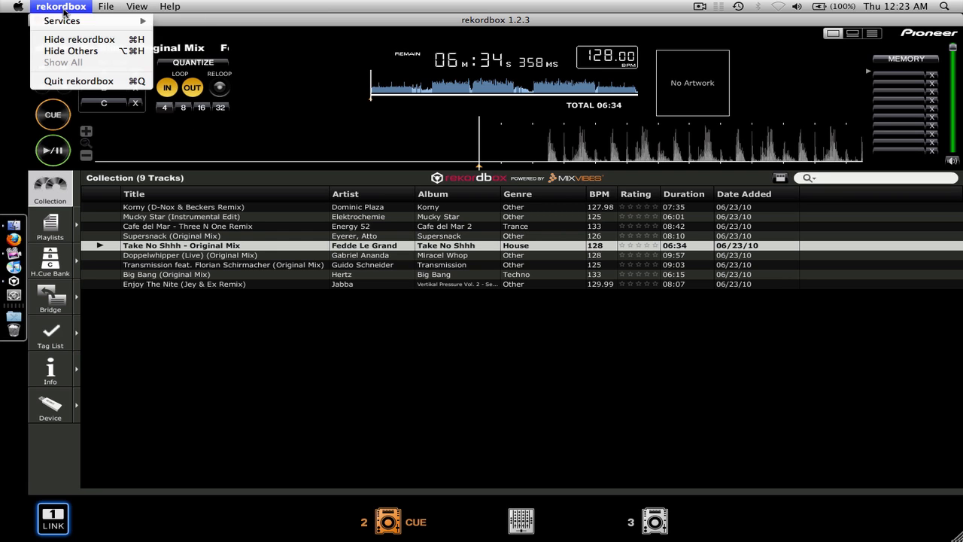
- Quit rekordbox, authenticate in Security, start the firewall, and view its empty Advanced application list
click(79, 39)
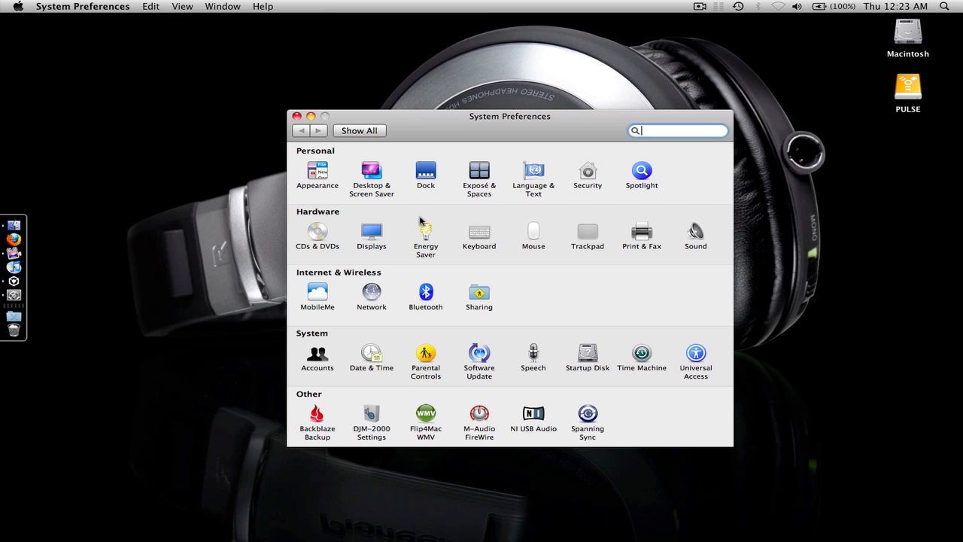
click(588, 171)
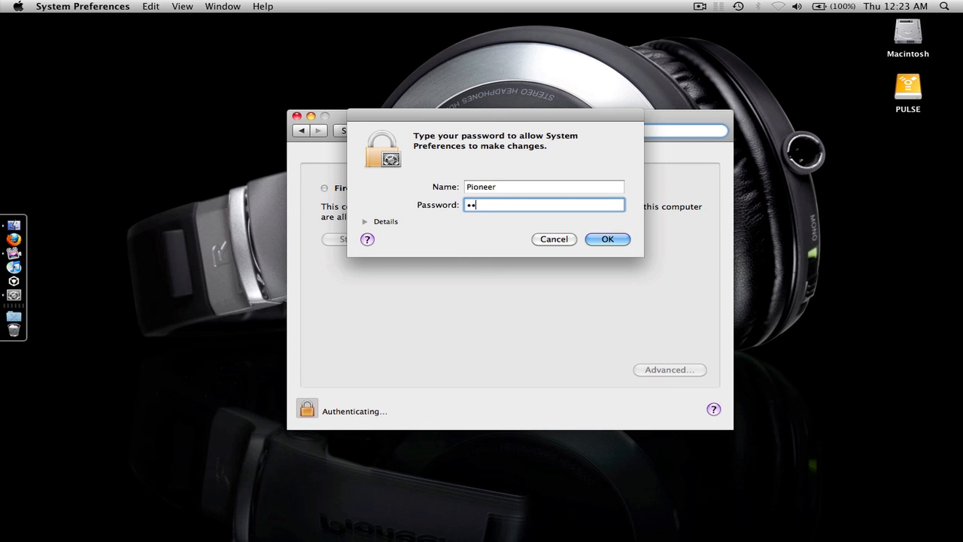
click(607, 238)
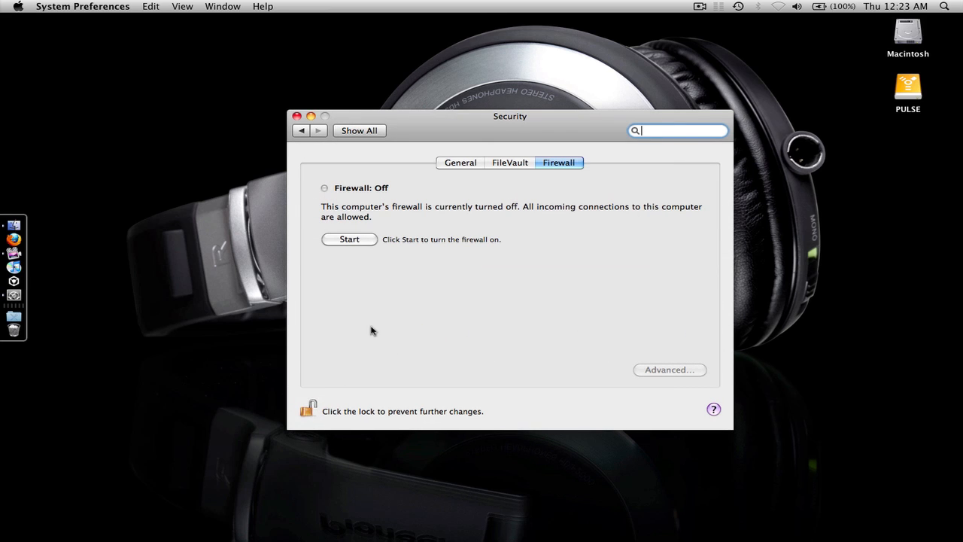
click(348, 239)
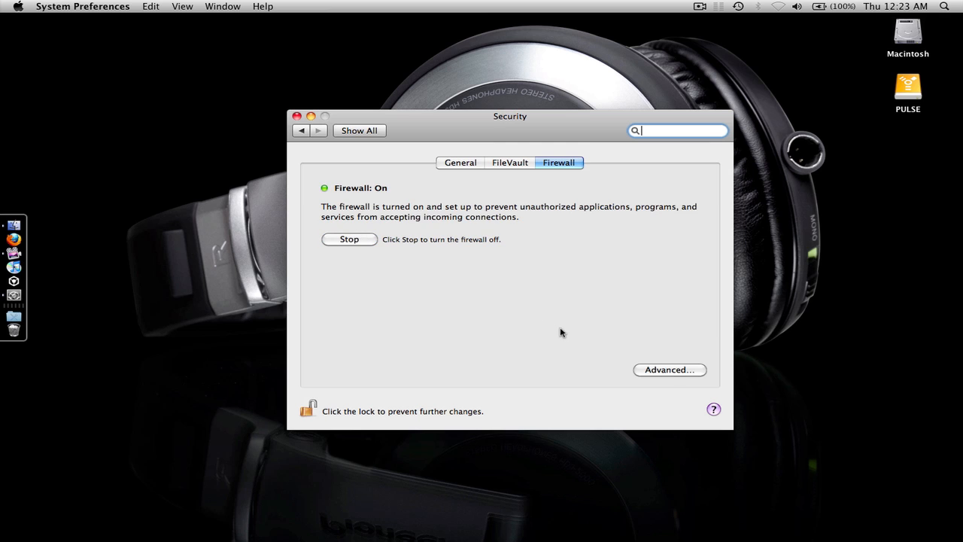
click(668, 370)
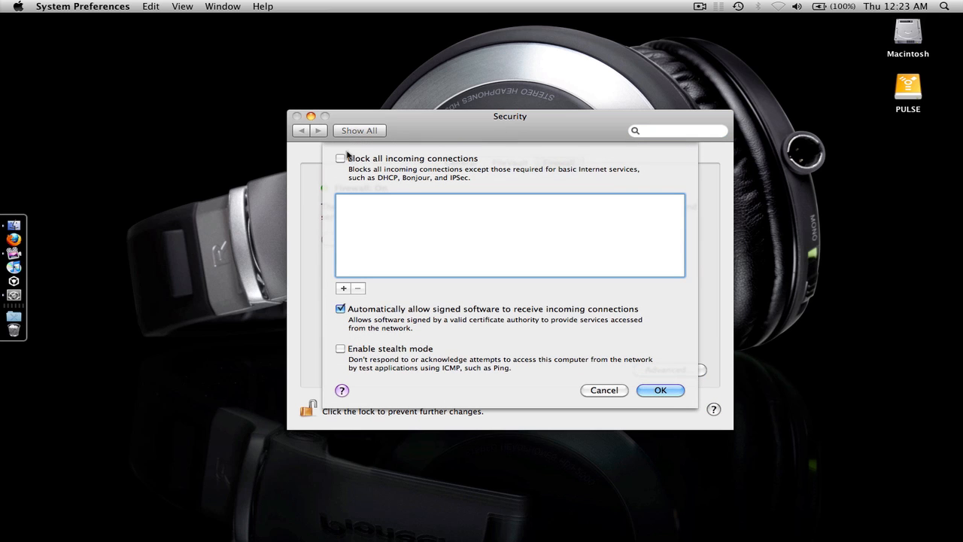
mouse_move(458, 132)
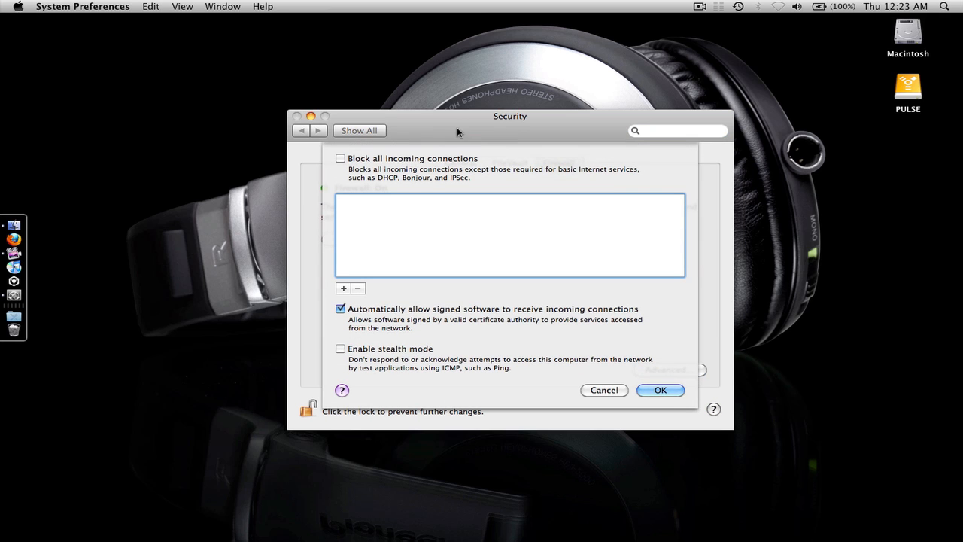
drag(510, 116, 720, 135)
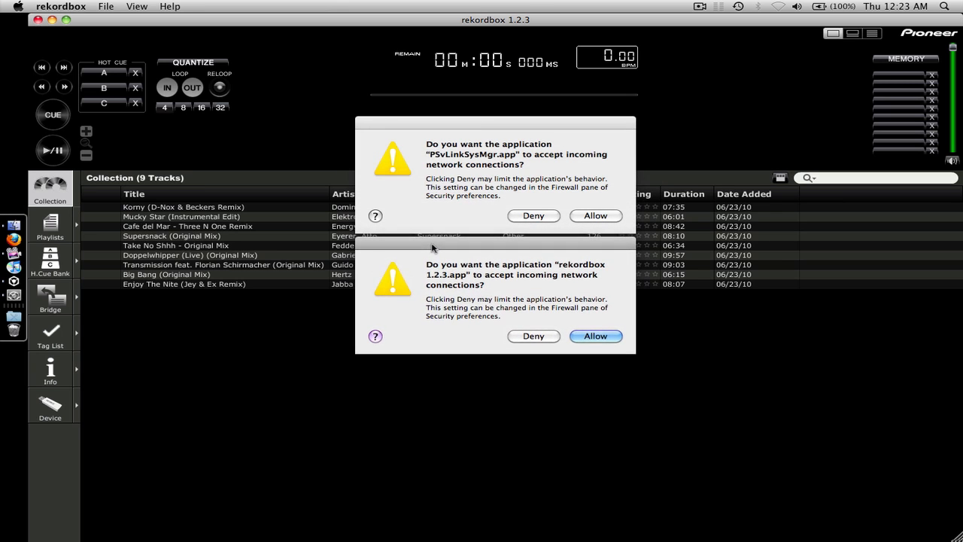
- Allow rekordbox, PSvLinkSysMgr, PSvNFSd and edb_streamd through the firewall, and relink to players 2, 3 and mixer
click(595, 335)
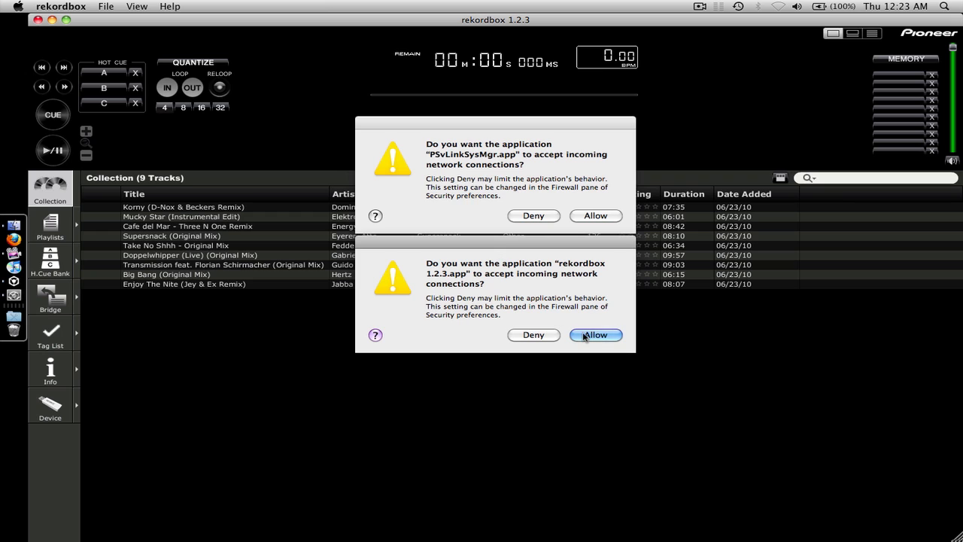
click(595, 335)
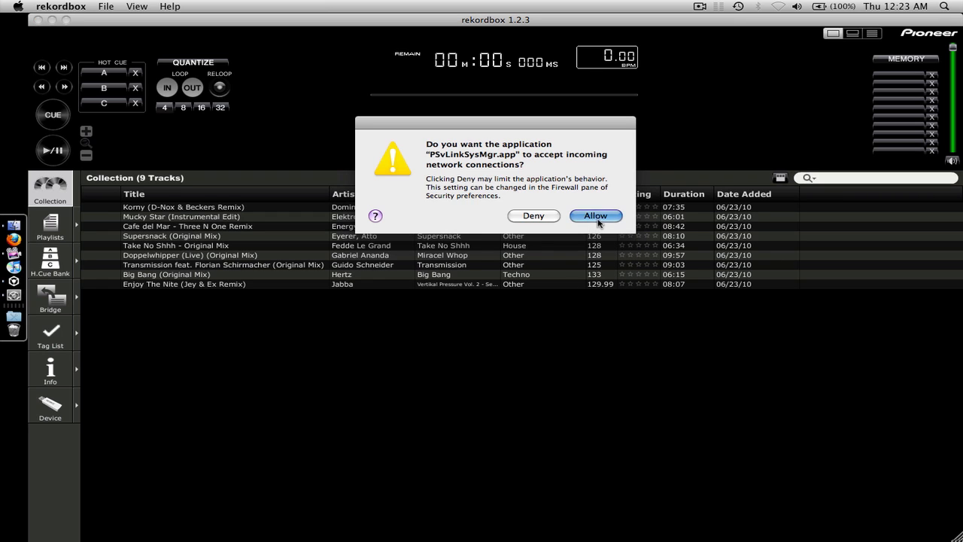
click(595, 216)
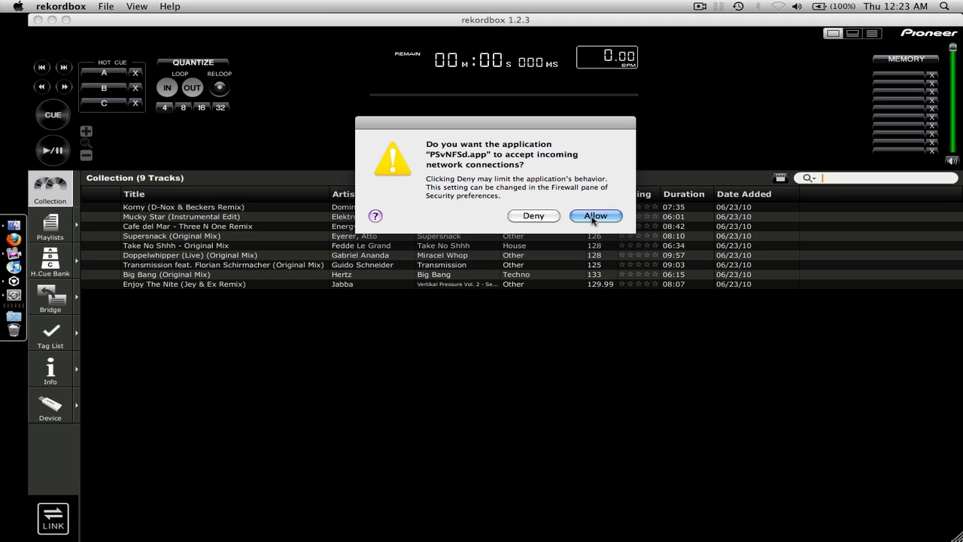
click(596, 216)
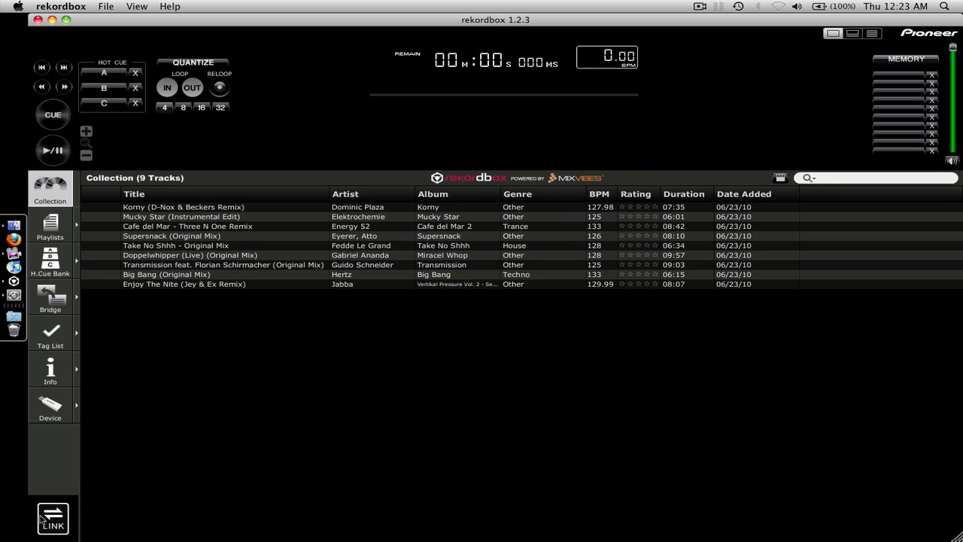
click(53, 517)
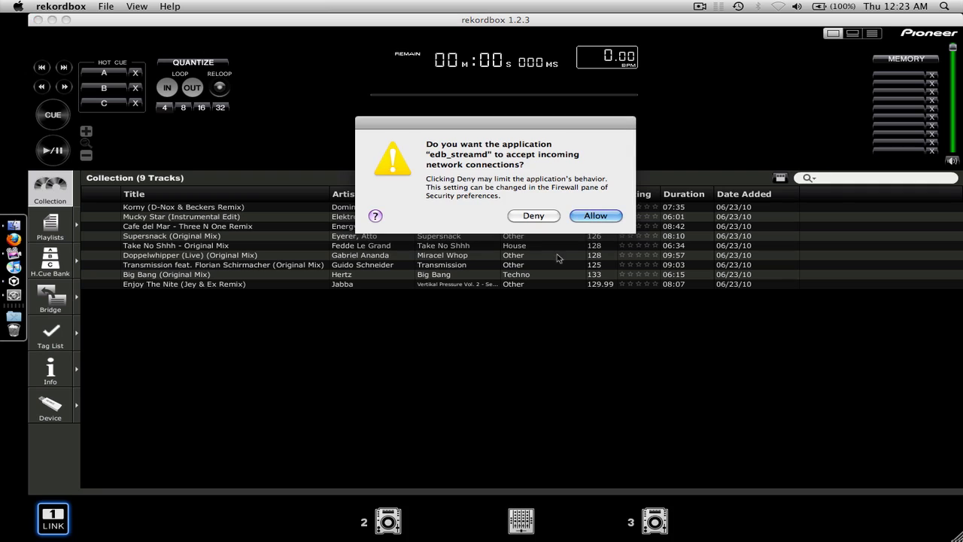
click(595, 215)
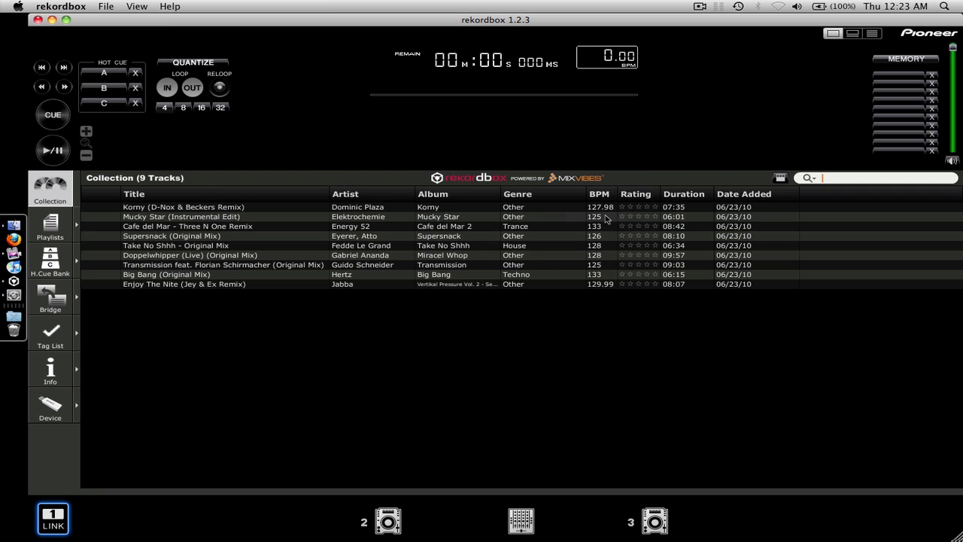
mouse_move(527, 338)
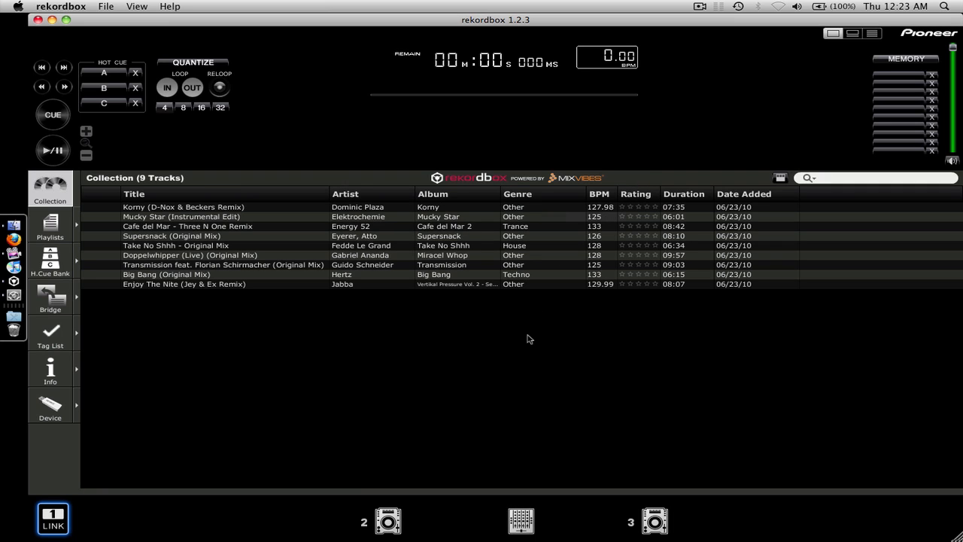
click(872, 177)
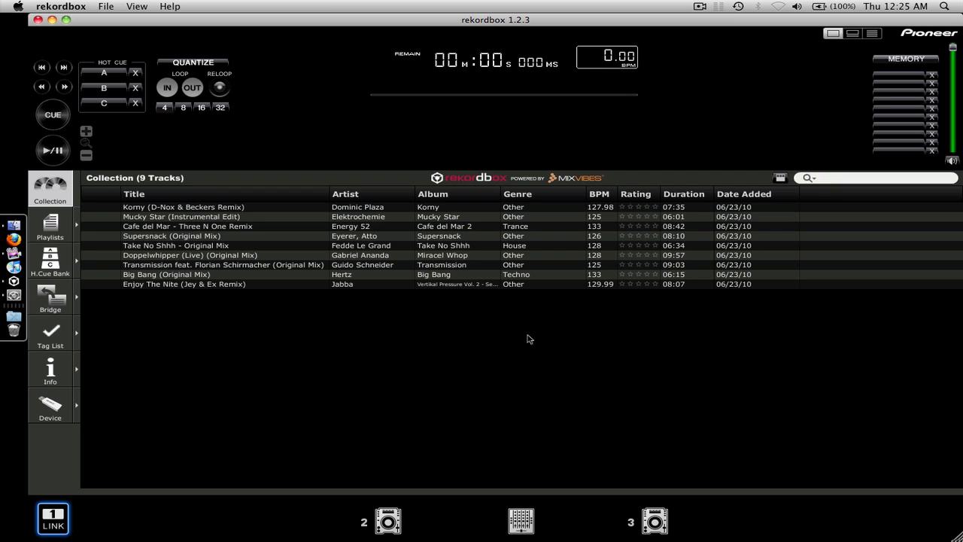
- Load 'Transmission feat. Florian Schirmacher' (09:03, 125 BPM), leaving players 2 and 3 cued
click(872, 178)
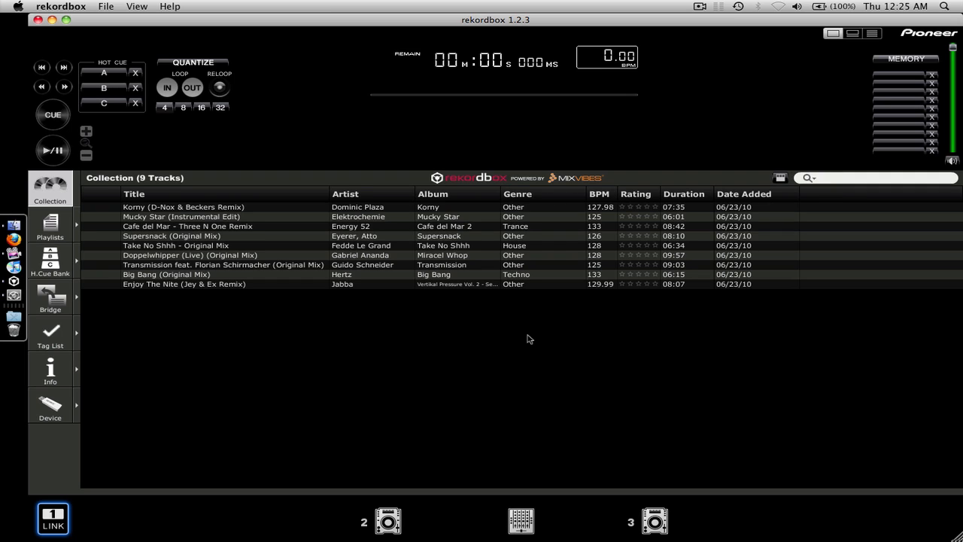
click(872, 177)
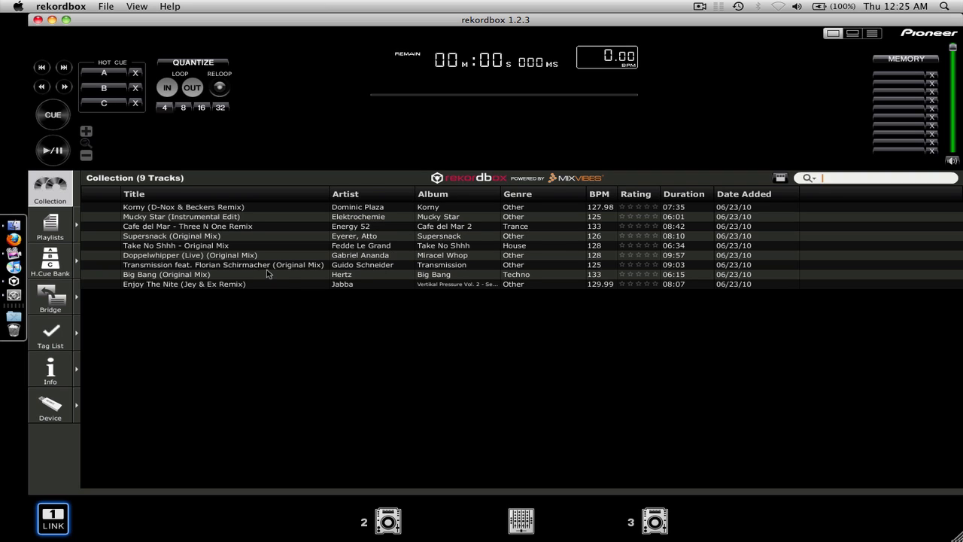
click(176, 246)
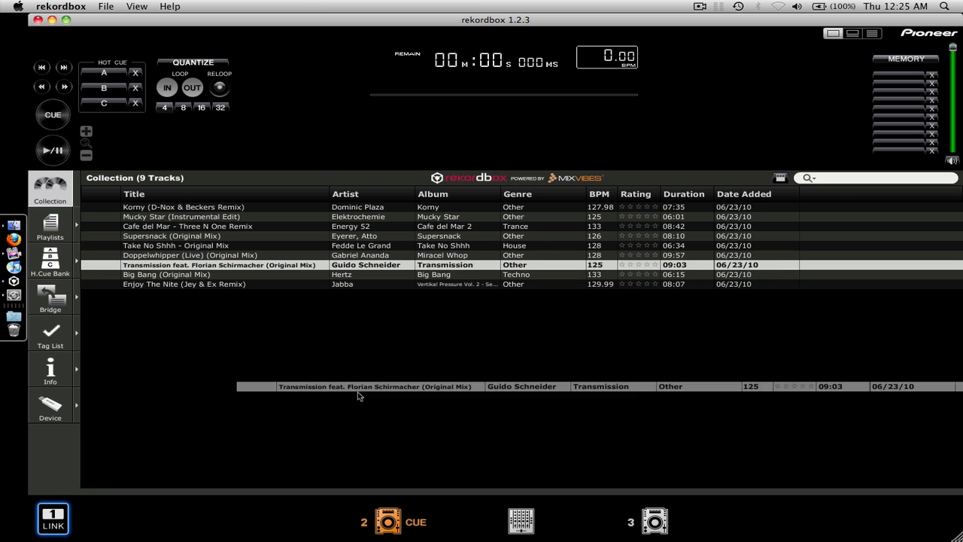
double_click(218, 264)
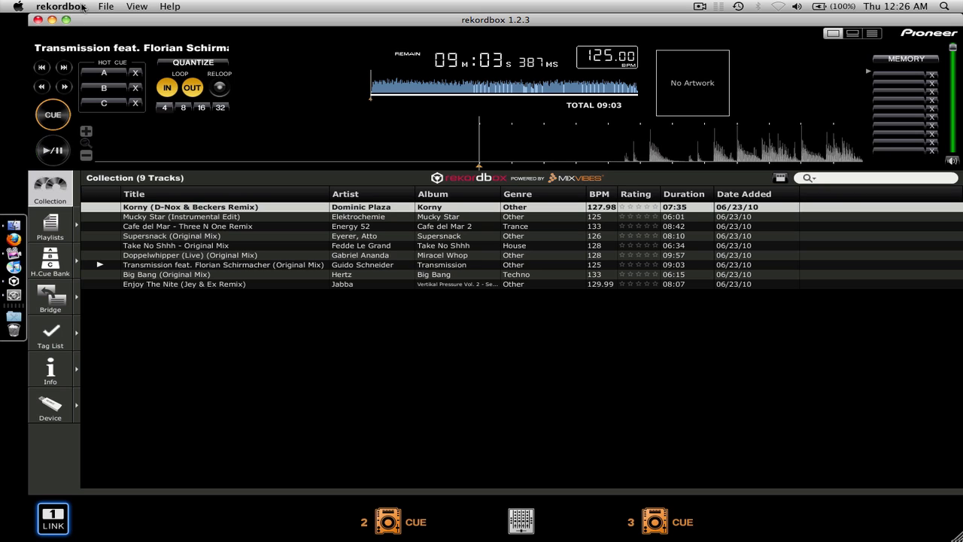
- Keep all four rekordbox processes allowed, stop the firewall, and quit System Preferences
click(53, 150)
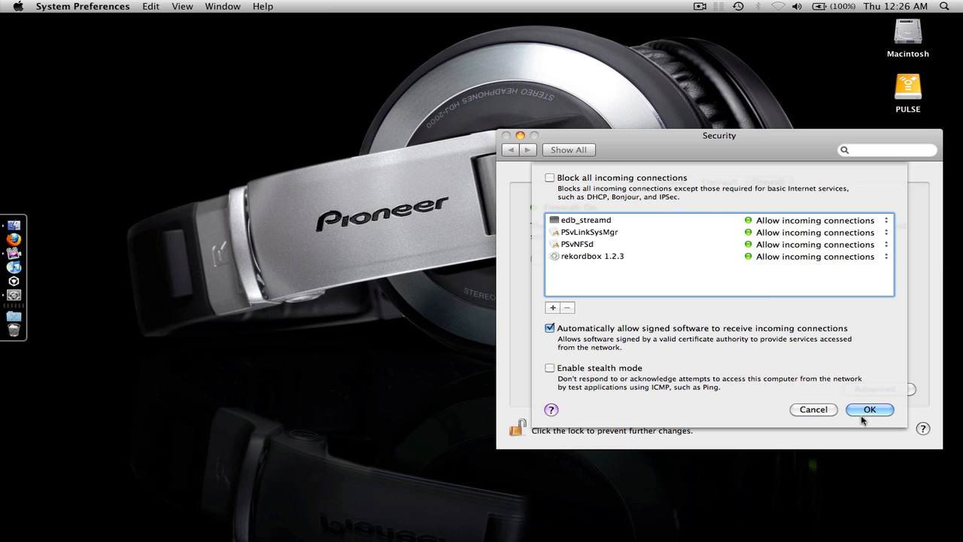
click(869, 409)
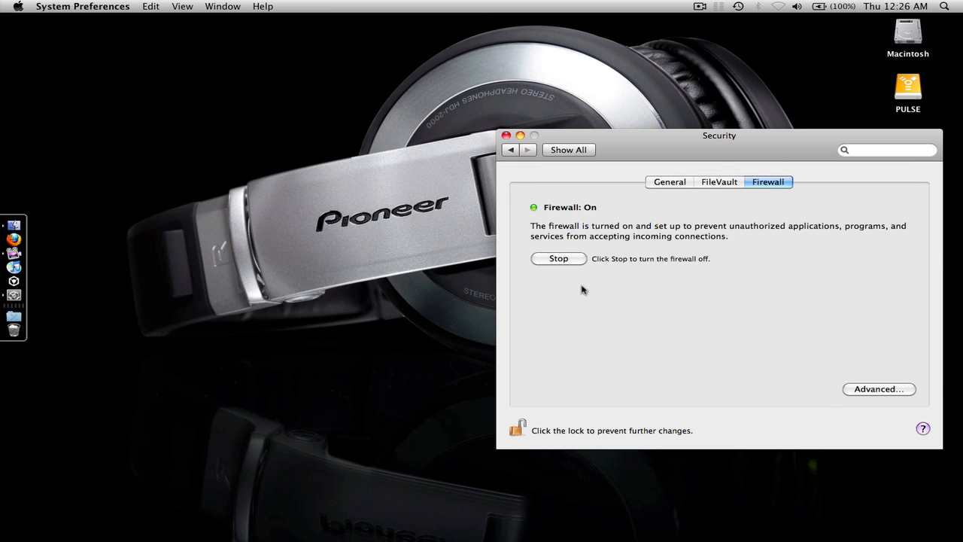
click(558, 258)
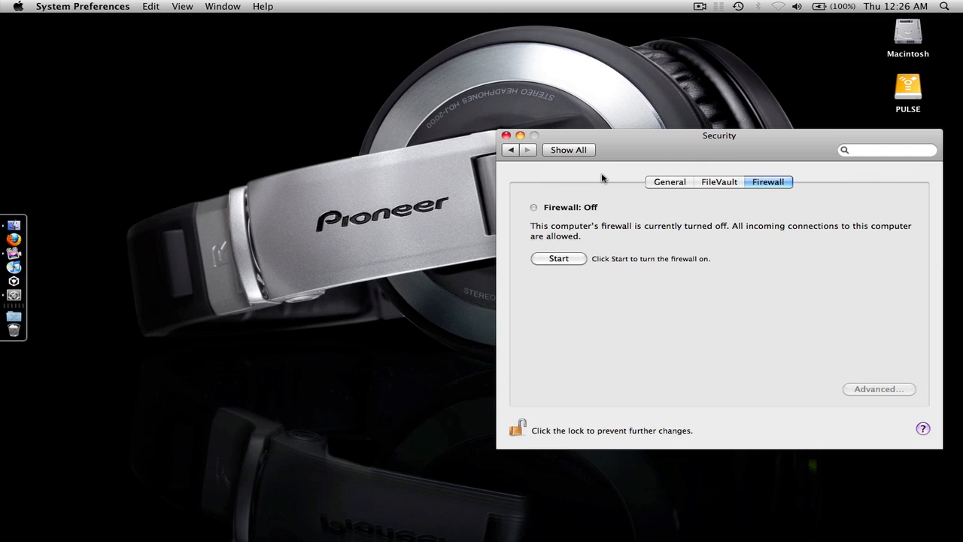
mouse_move(598, 166)
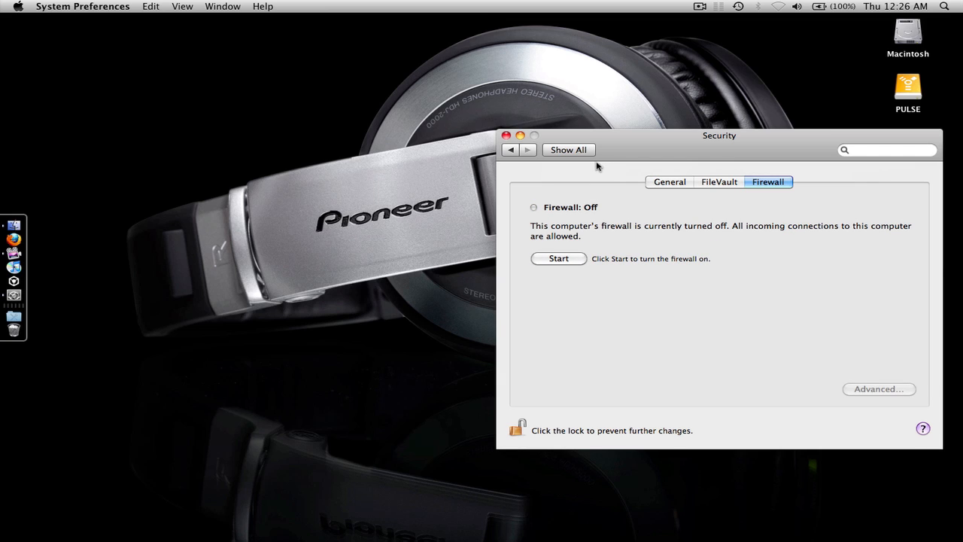
click(506, 136)
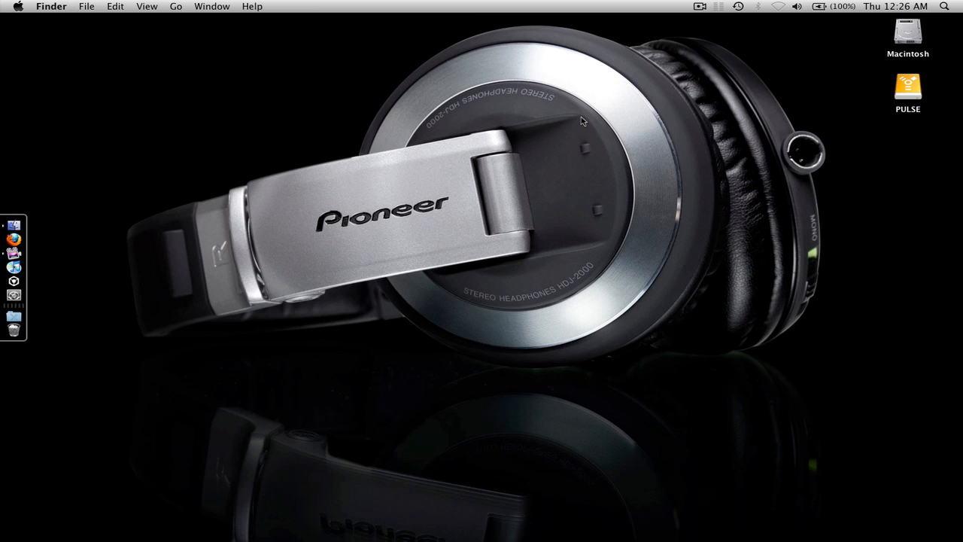
mouse_move(721, 11)
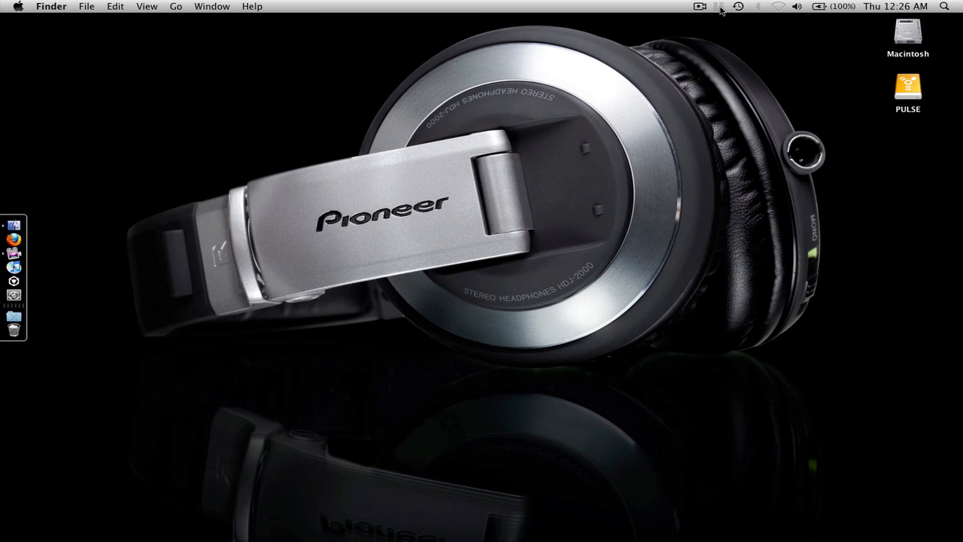
- Open Little Snitch Configuration, enable the menu-bar inactivity warning, and filter rules by 'reko'
click(717, 6)
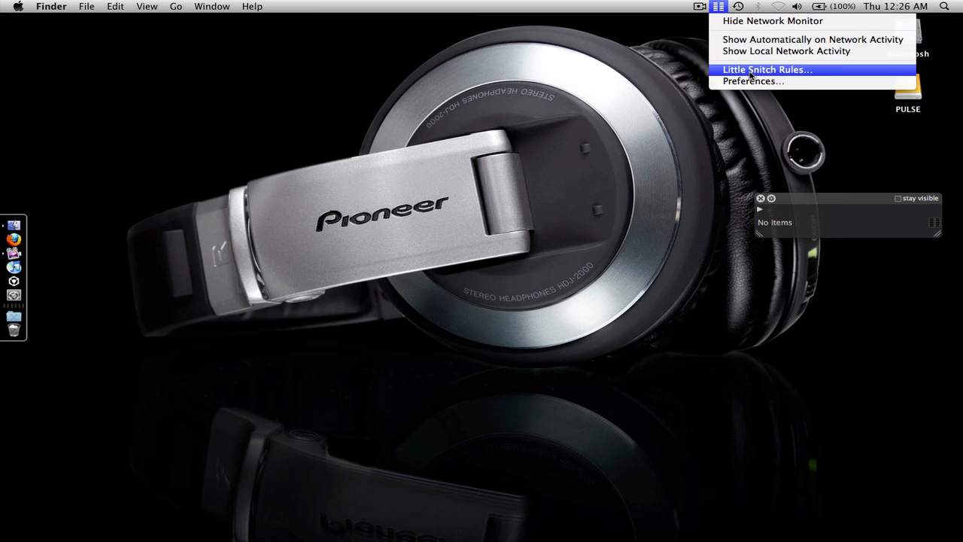
click(752, 80)
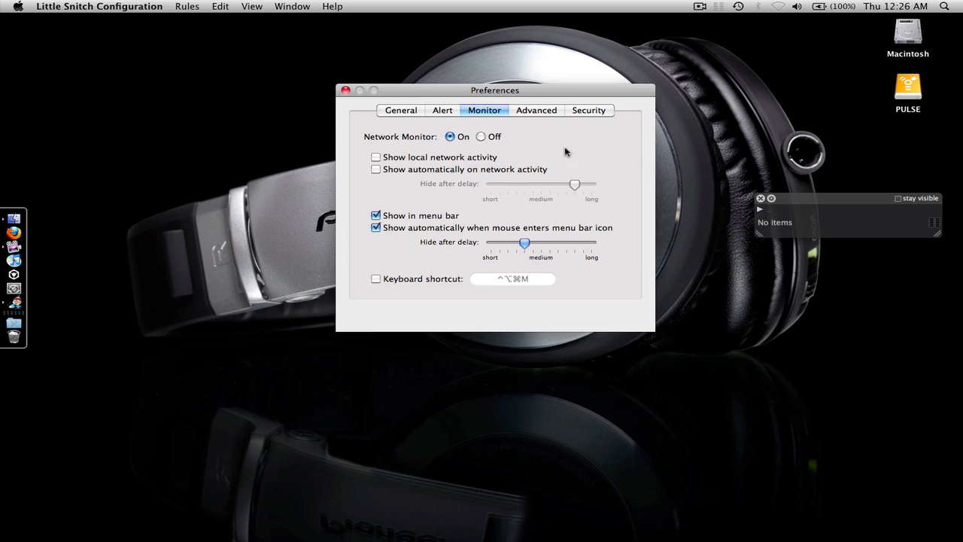
click(400, 110)
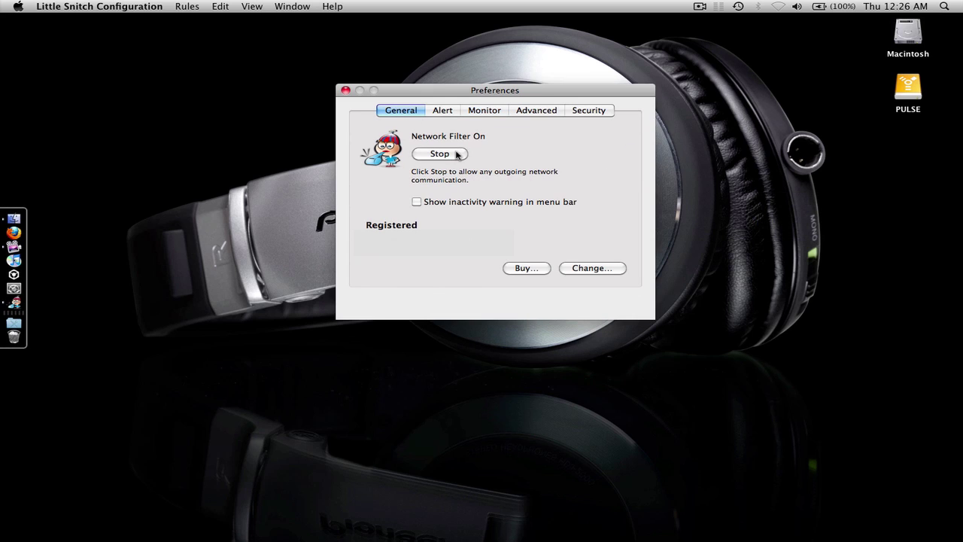
click(416, 202)
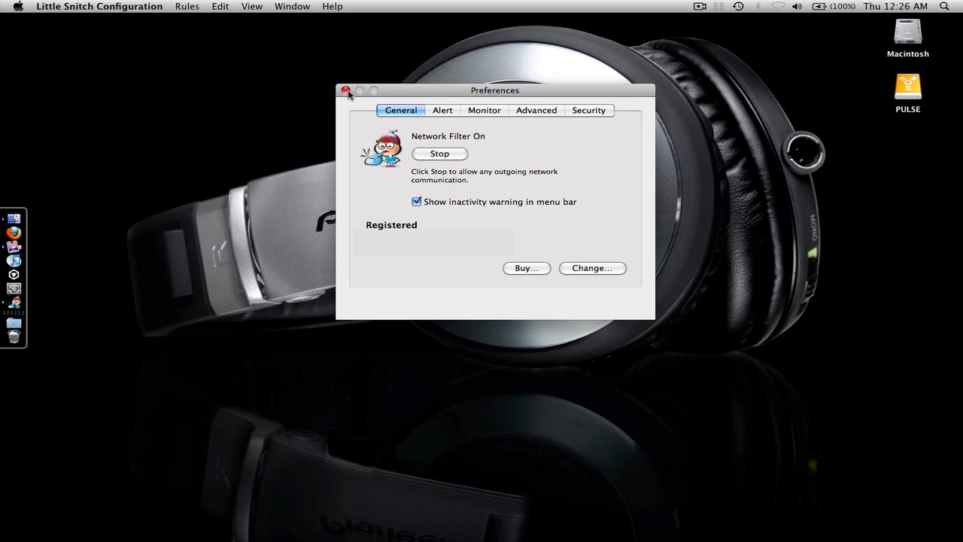
click(346, 90)
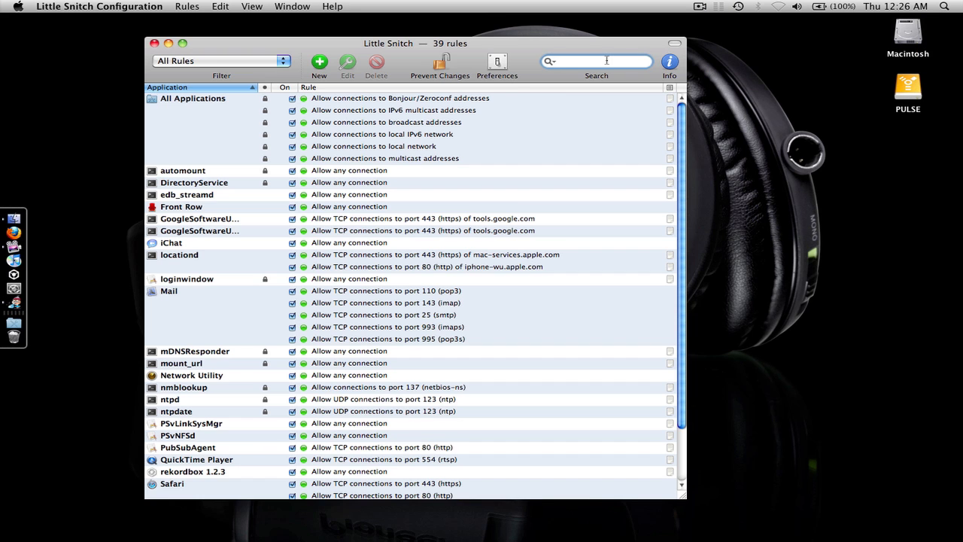
text(reko)
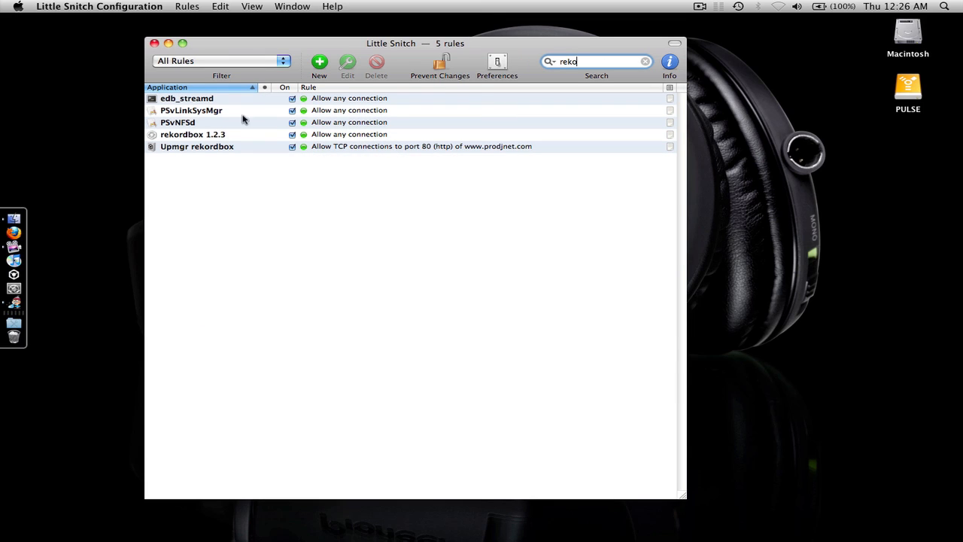
mouse_move(233, 106)
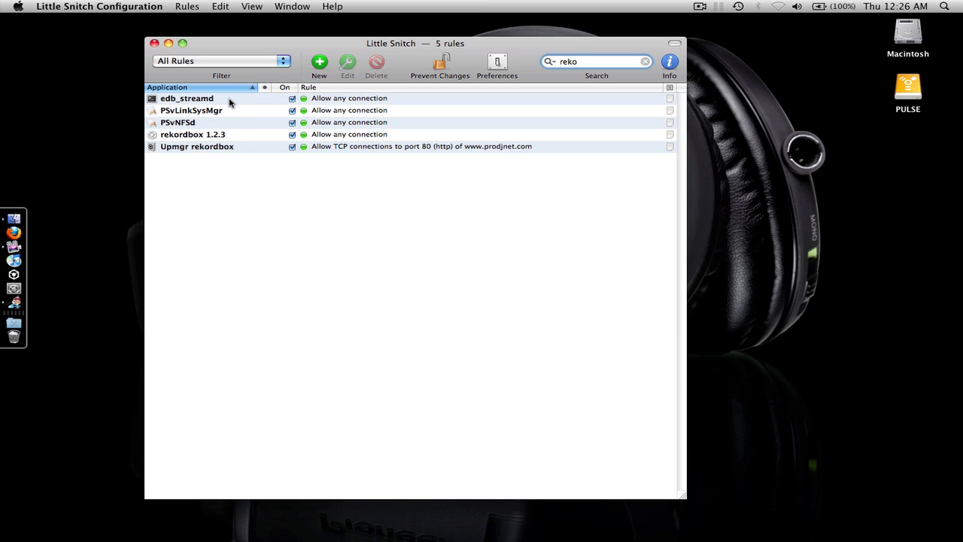
mouse_move(230, 103)
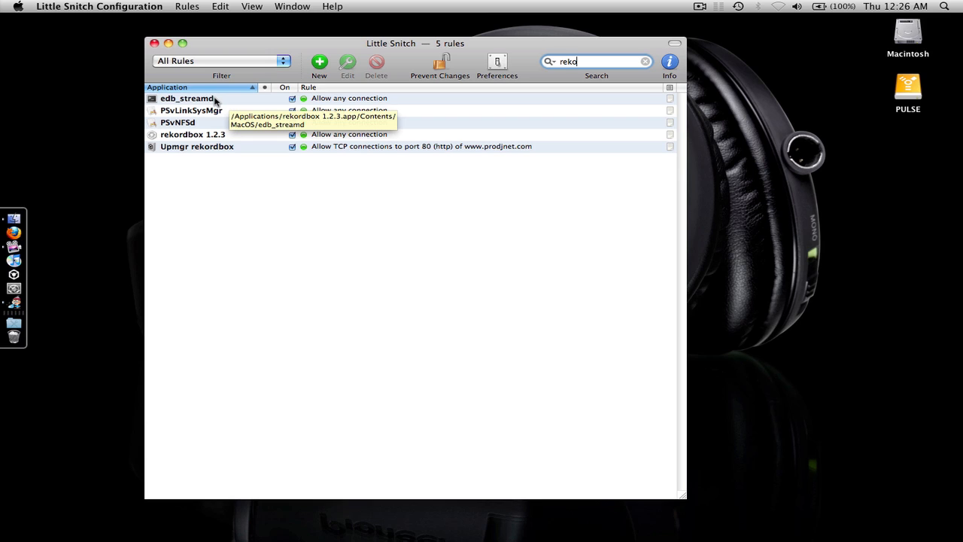
mouse_move(229, 101)
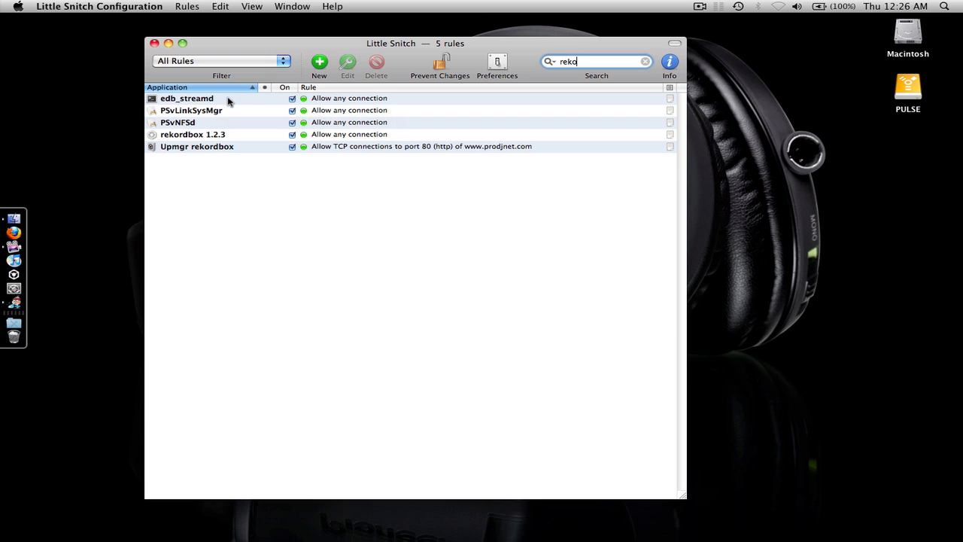
mouse_move(209, 115)
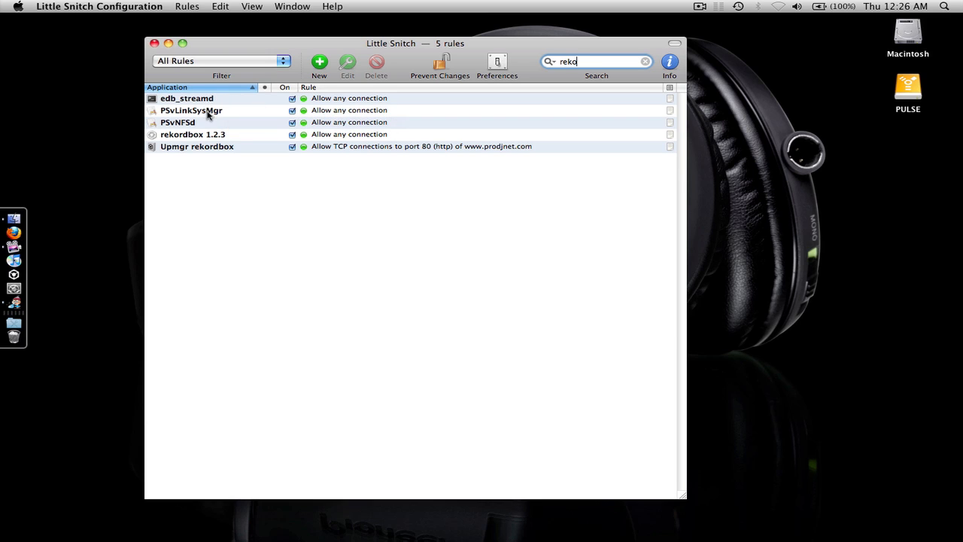
right_click(190, 110)
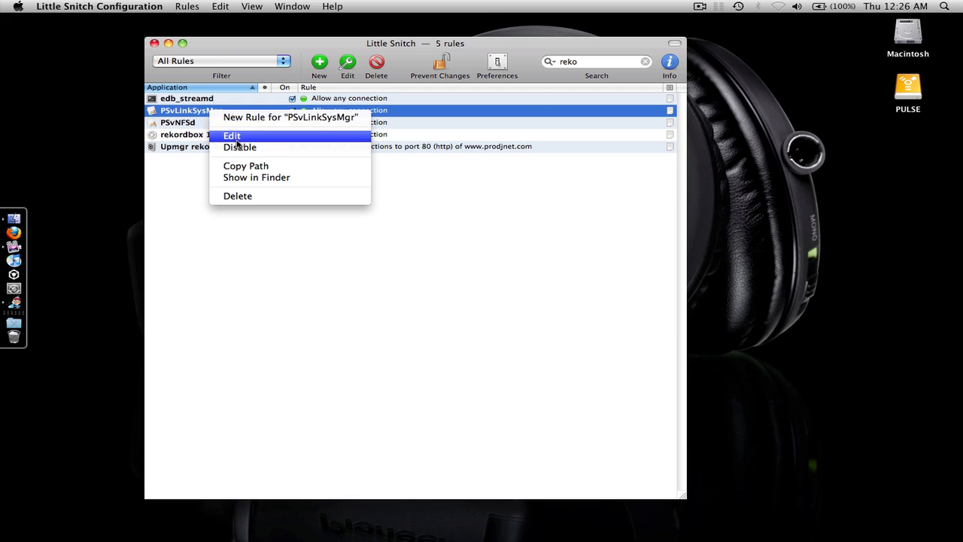
click(232, 135)
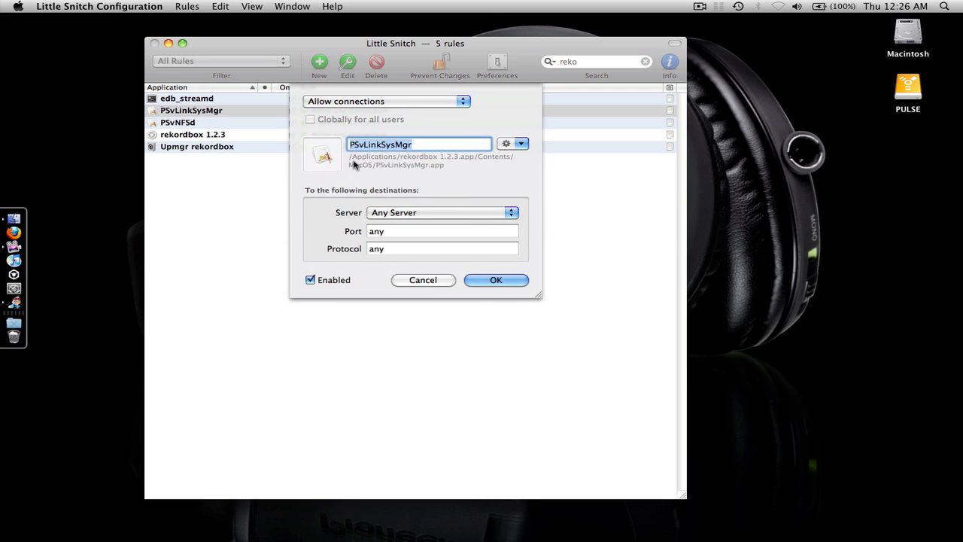
mouse_move(482, 102)
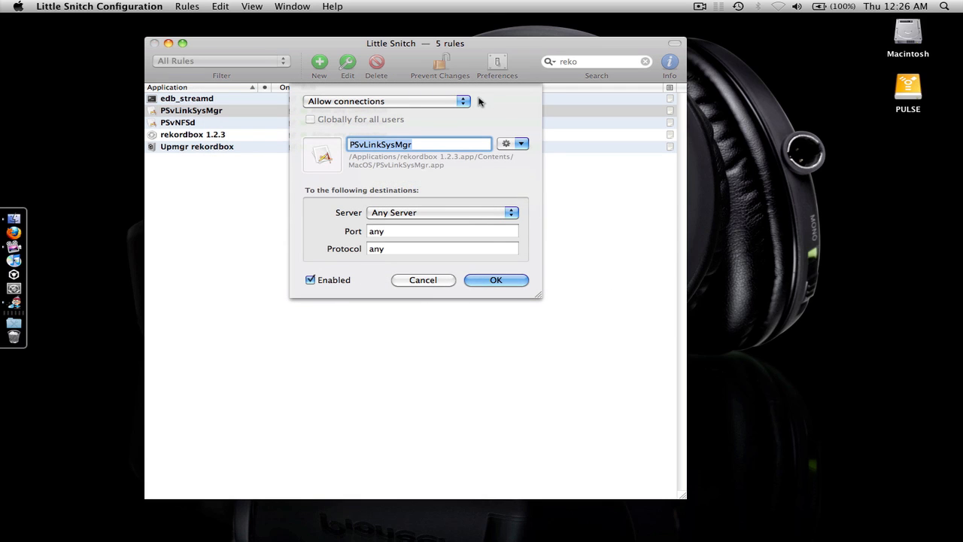
mouse_move(497, 116)
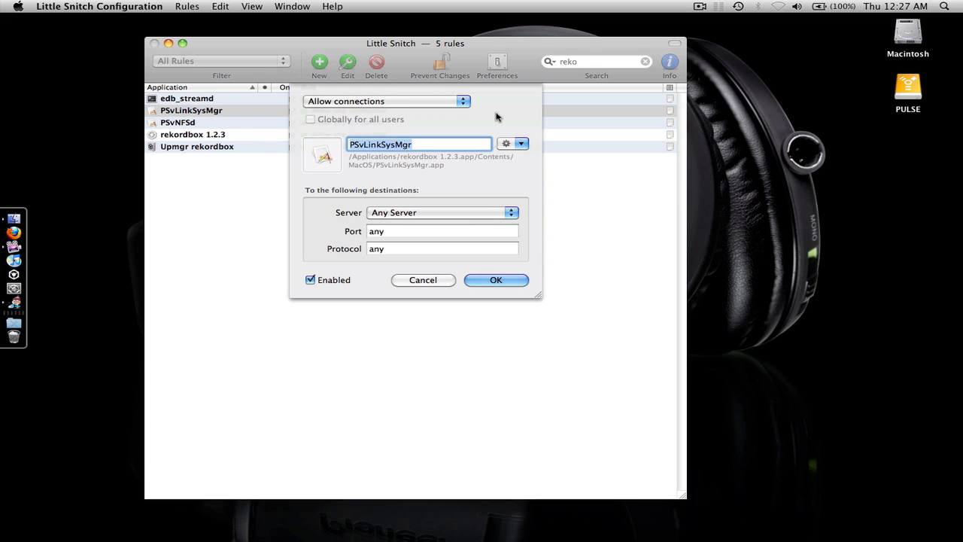
mouse_move(485, 133)
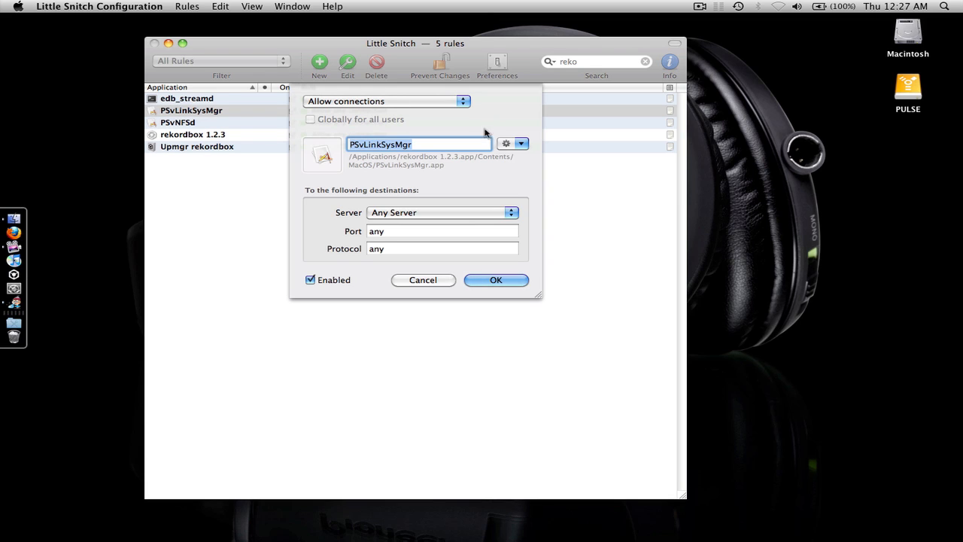
mouse_move(470, 164)
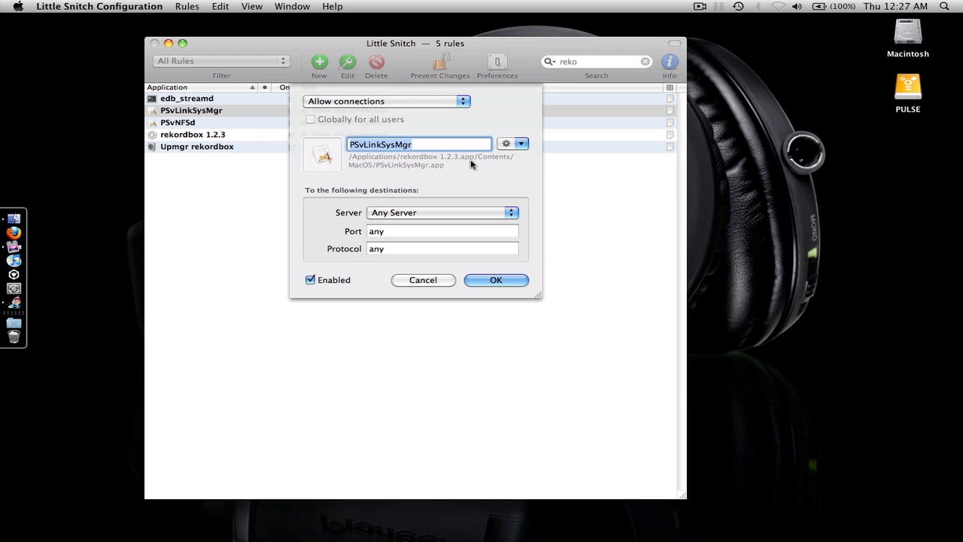
mouse_move(465, 164)
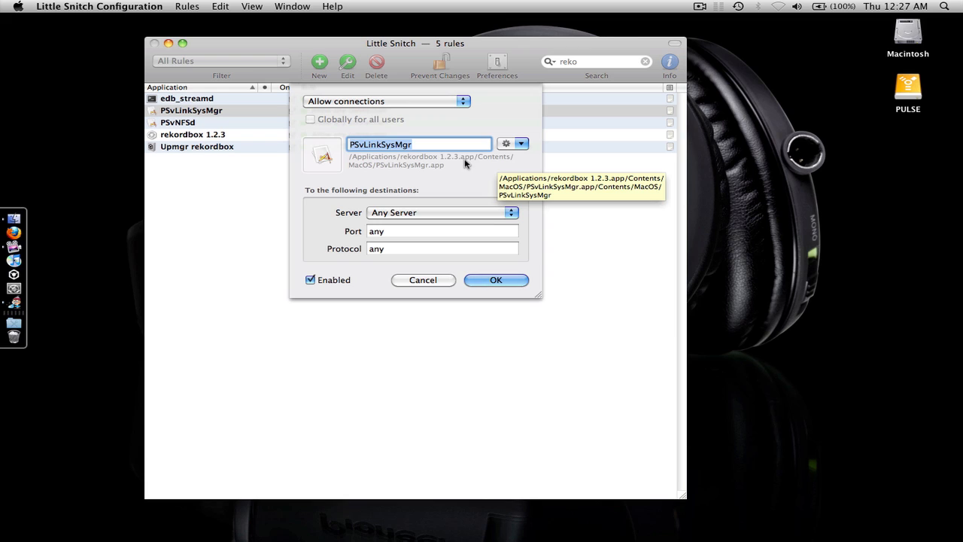
mouse_move(420, 291)
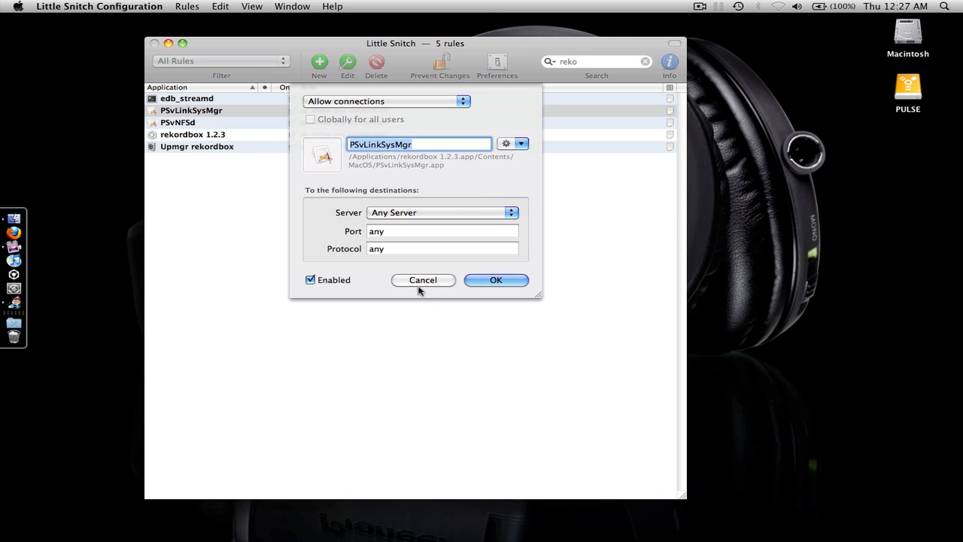
mouse_move(213, 146)
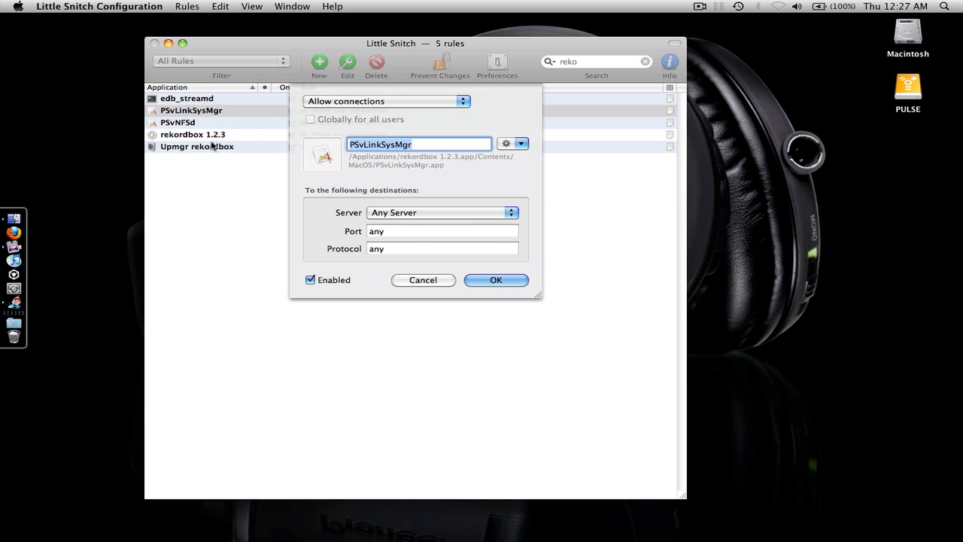
mouse_move(194, 138)
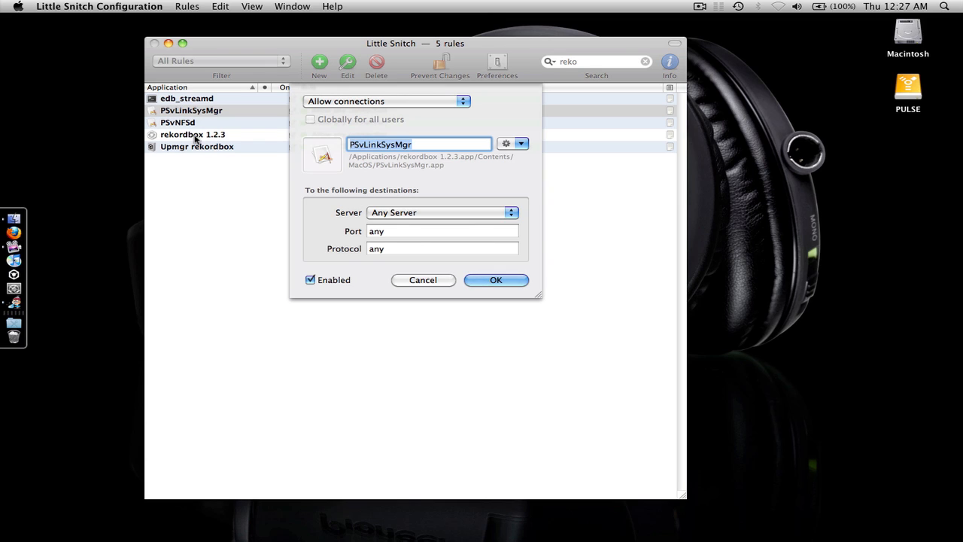
mouse_move(169, 107)
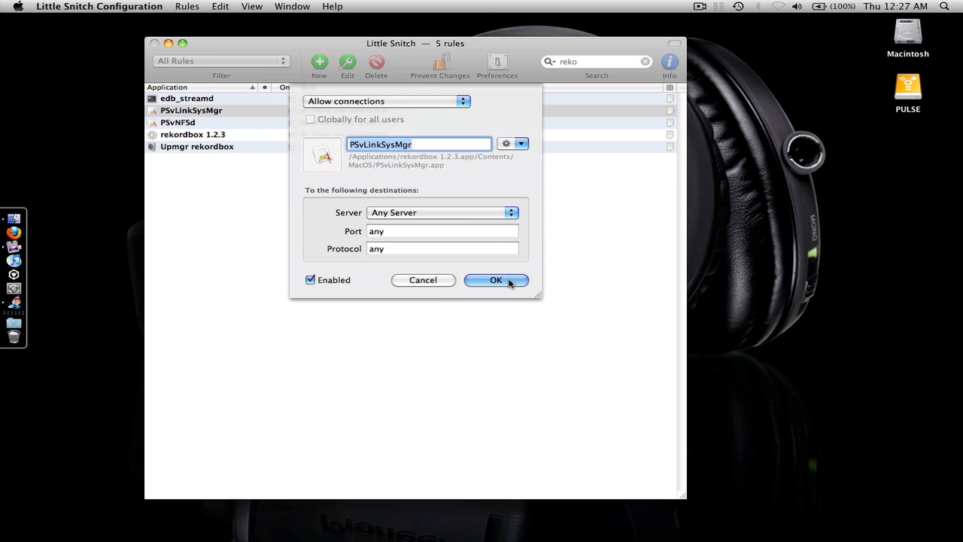
click(496, 279)
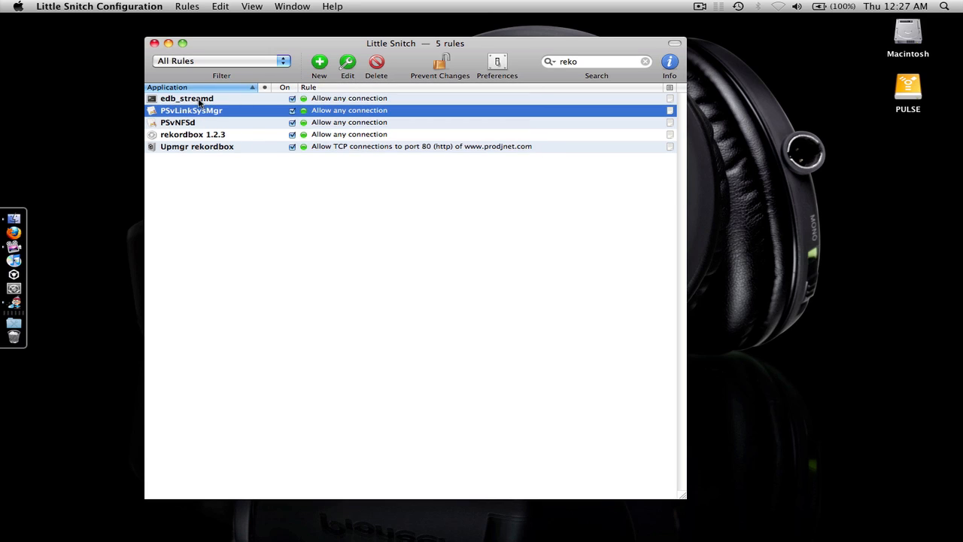
right_click(186, 99)
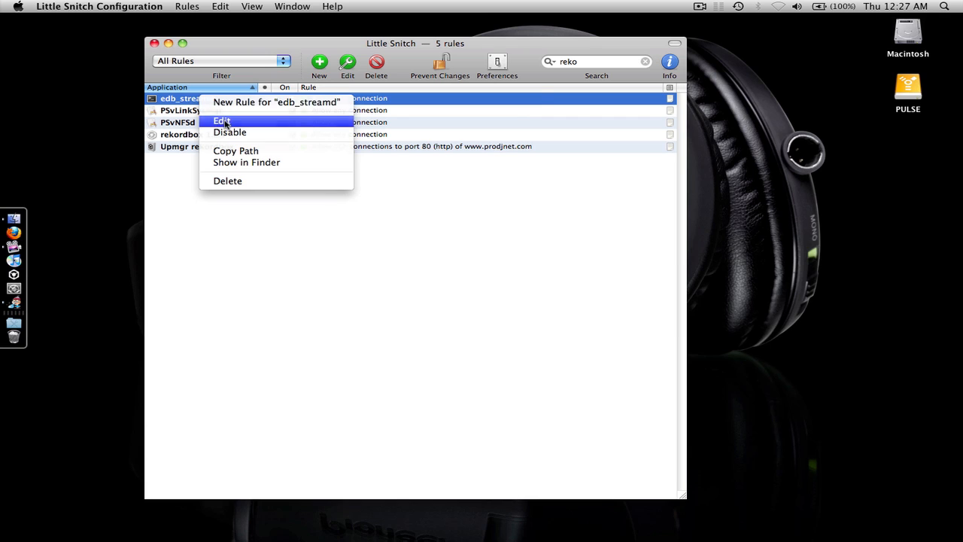
click(222, 121)
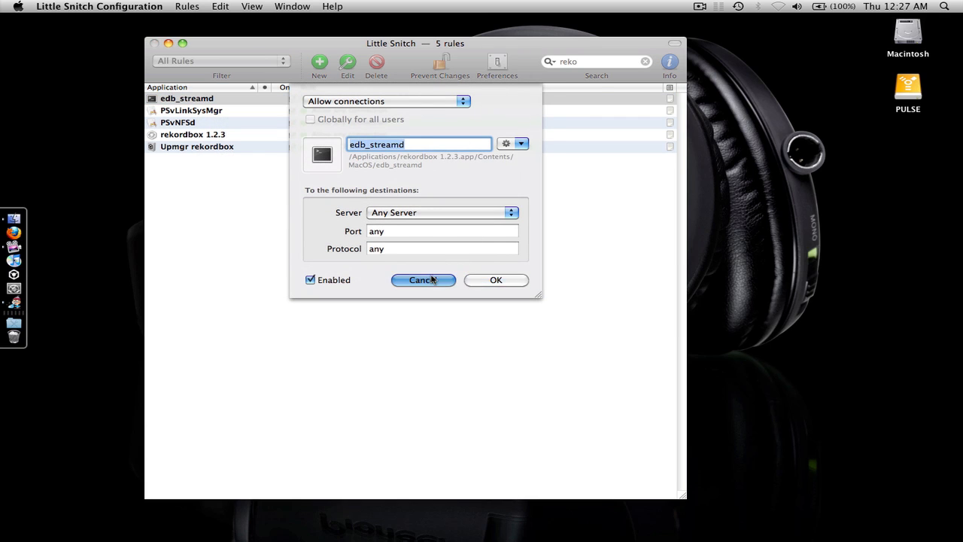
right_click(187, 98)
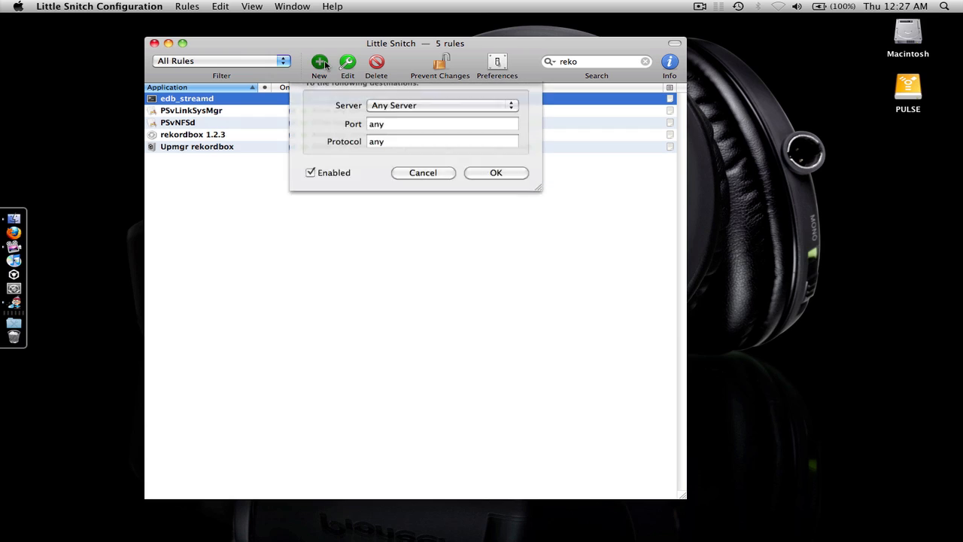
right_click(380, 144)
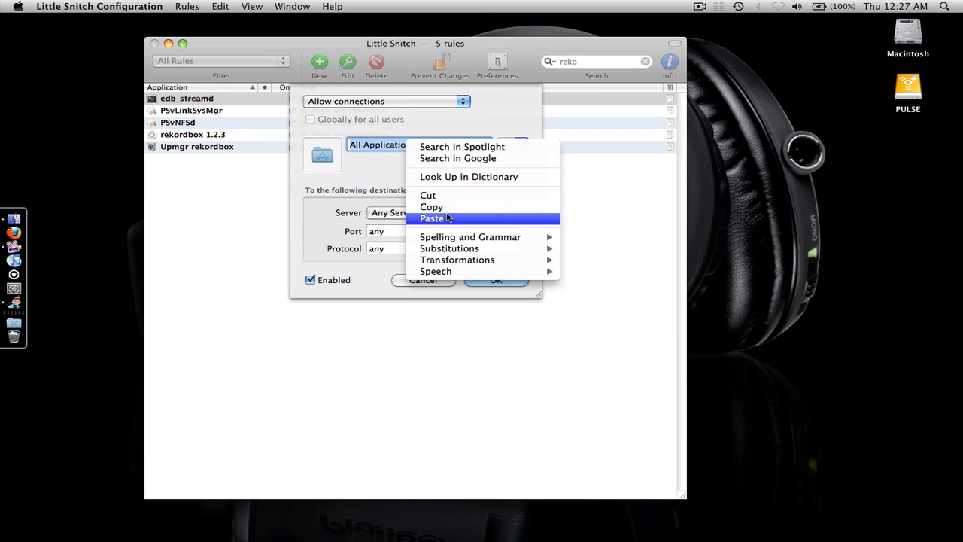
click(432, 219)
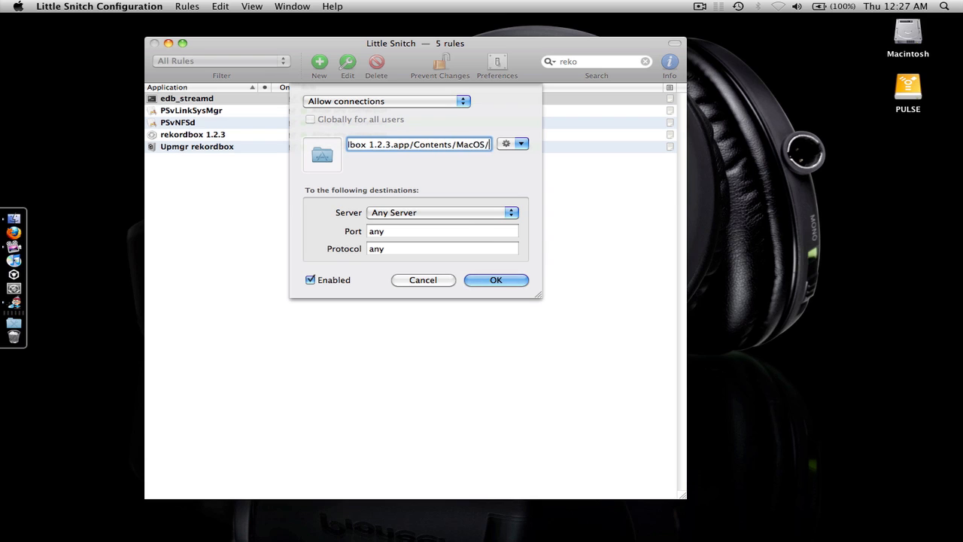
mouse_move(443, 280)
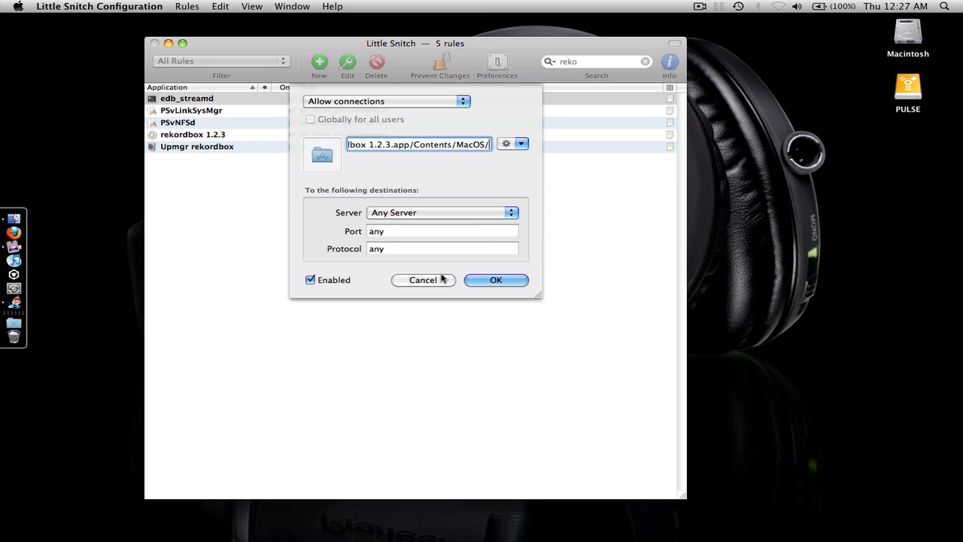
click(423, 280)
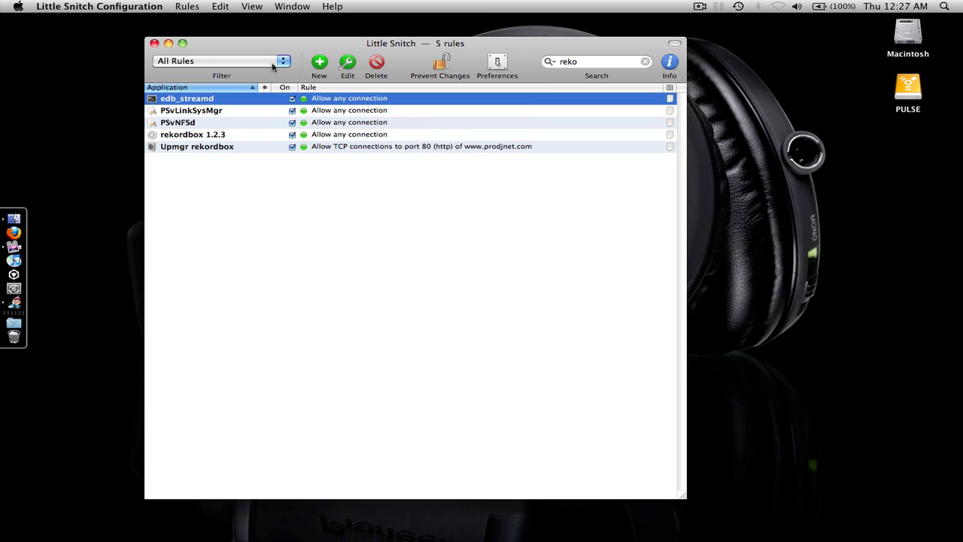
click(155, 43)
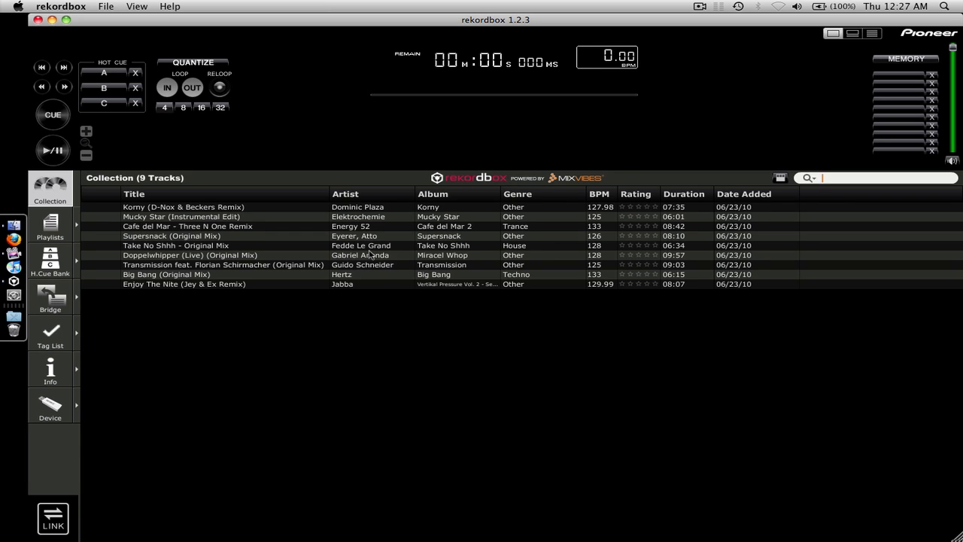
- Relink rekordbox to players 2 and 3 and the mixer using LINK
click(53, 517)
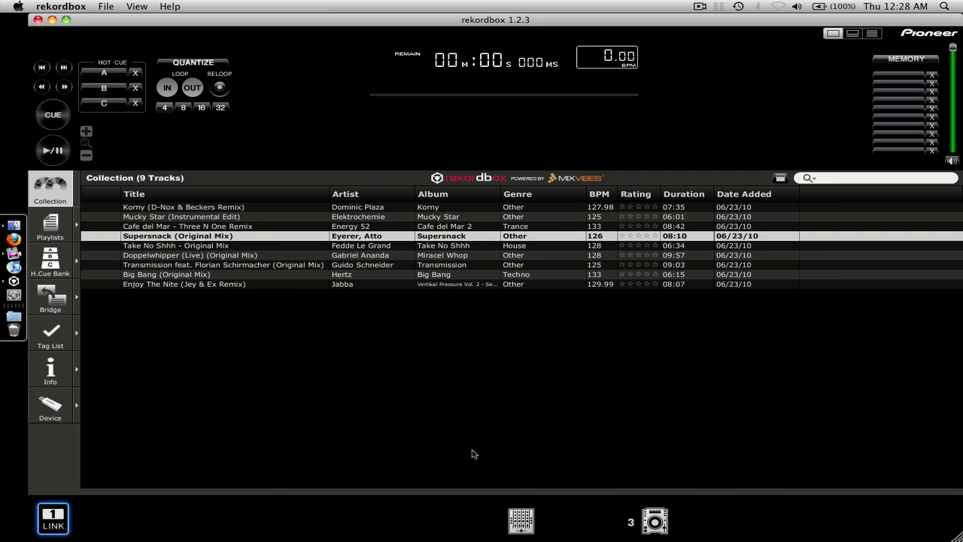
click(389, 521)
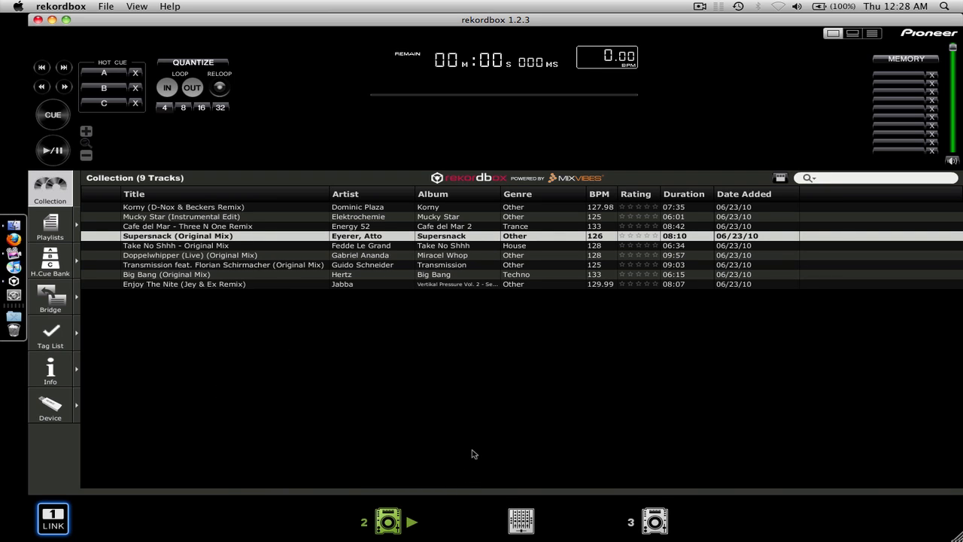